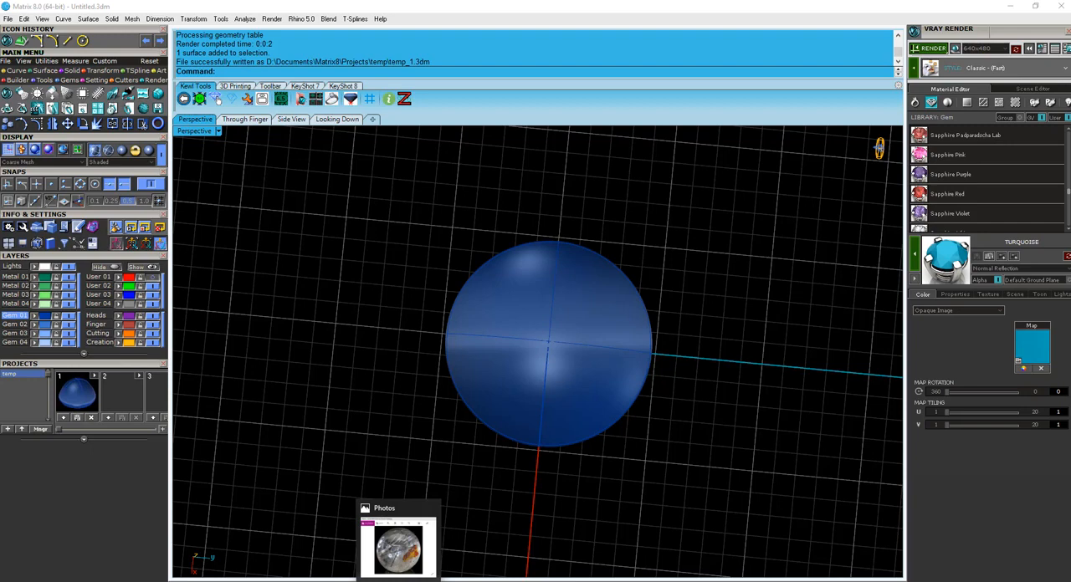
- Bring up the rutilated quartz photo with dark needle inclusions in Photos
{"action": "left_click", "coordinate": [400, 550]}
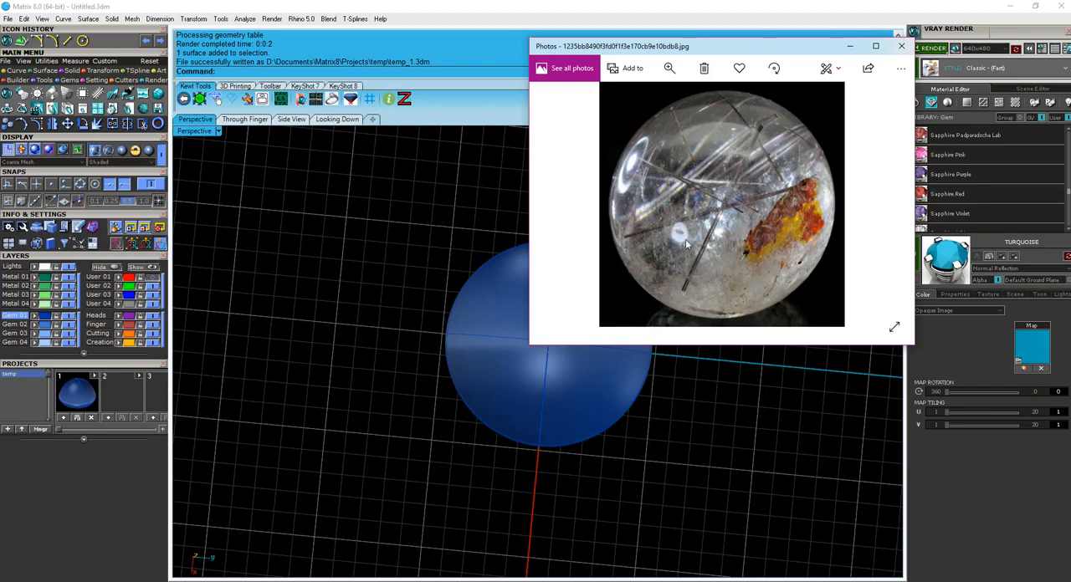
{"action": "mouse_move", "coordinate": [728, 159]}
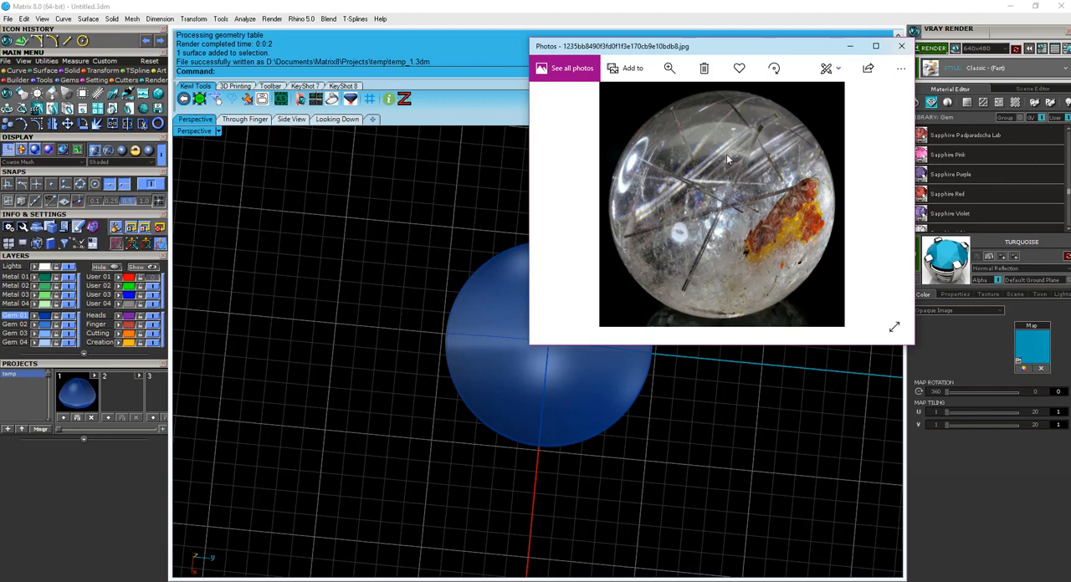
{"action": "mouse_move", "coordinate": [502, 325]}
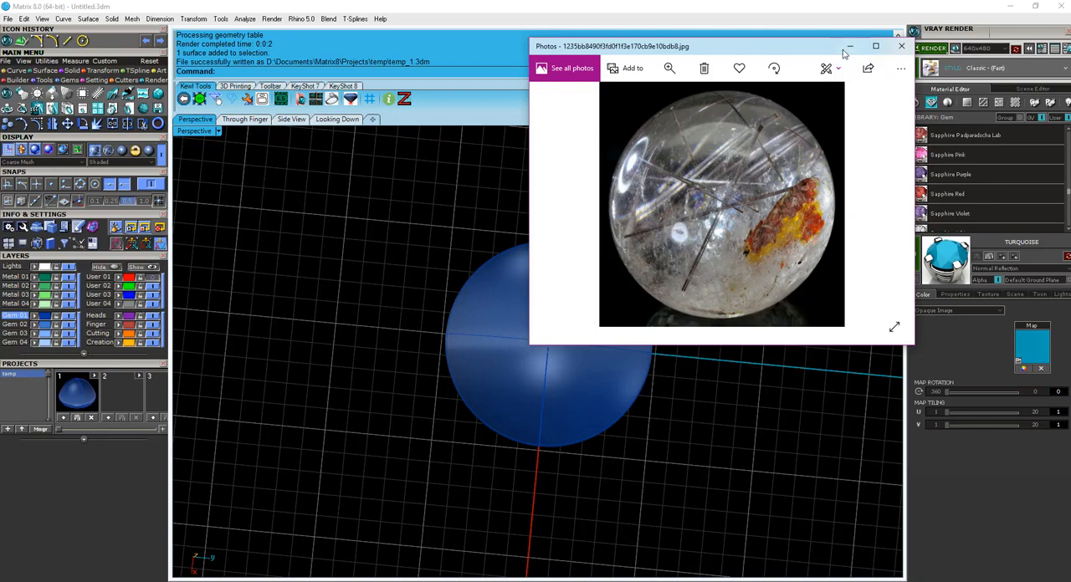
- Close the photo and load Turquoise from the V-Ray Gem library into the Material Editor
{"action": "left_click", "coordinate": [900, 45]}
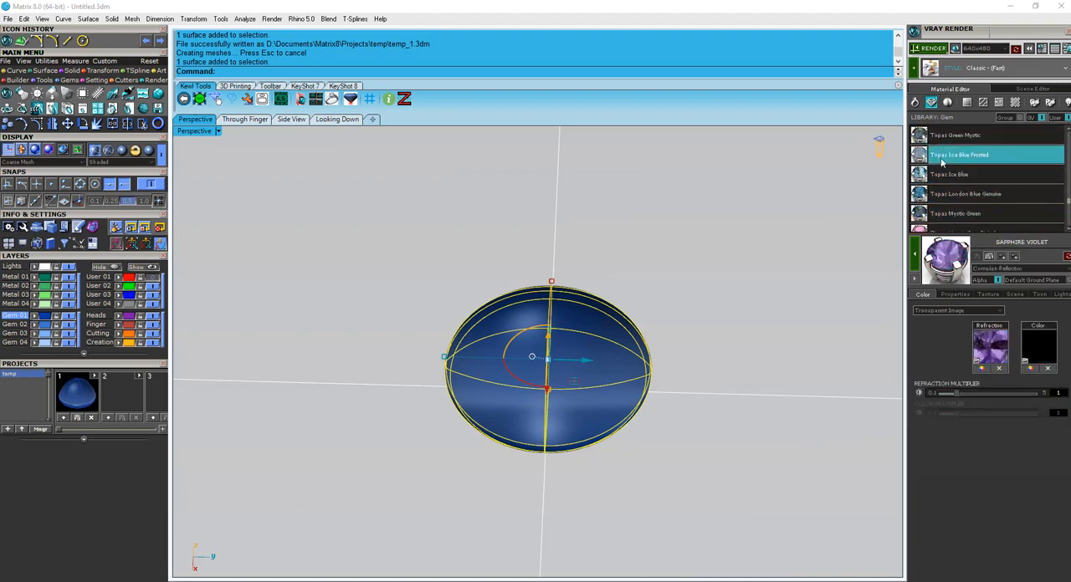
{"action": "scroll", "scroll_direction": "down", "scroll_amount": 3}
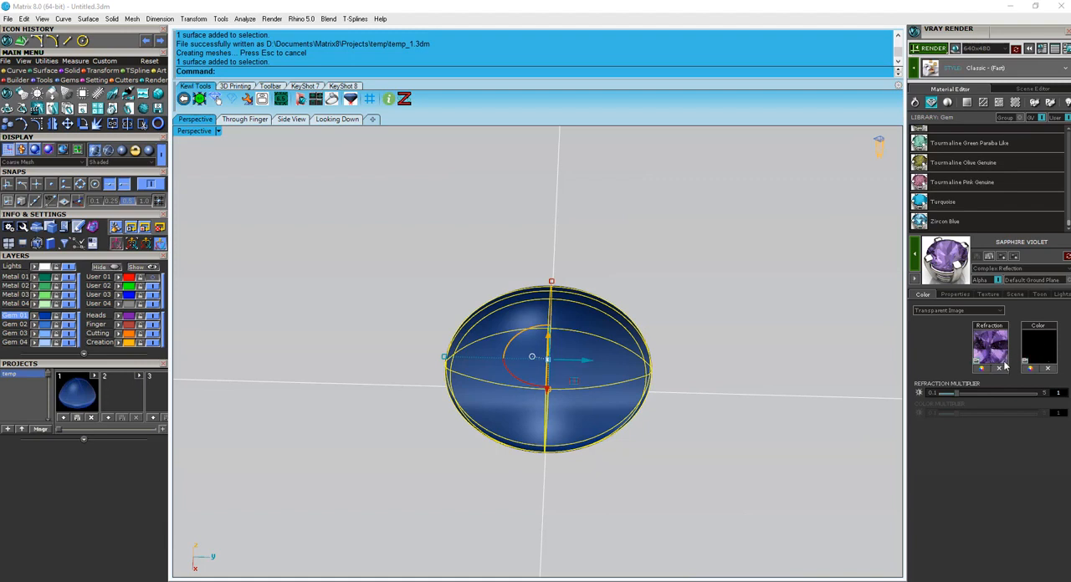
{"action": "left_click", "coordinate": [943, 201]}
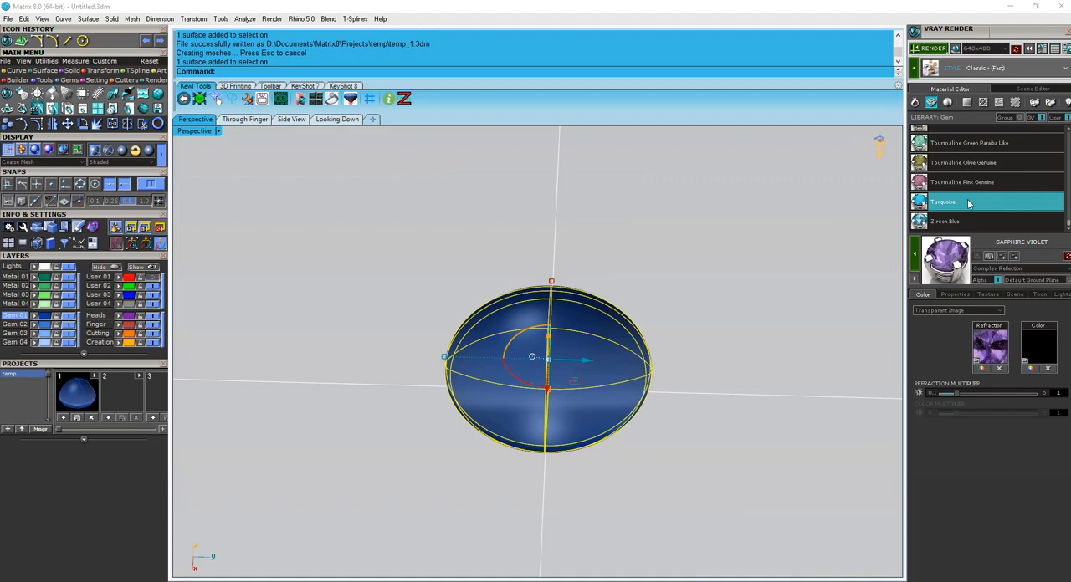
{"action": "left_click", "coordinate": [968, 201]}
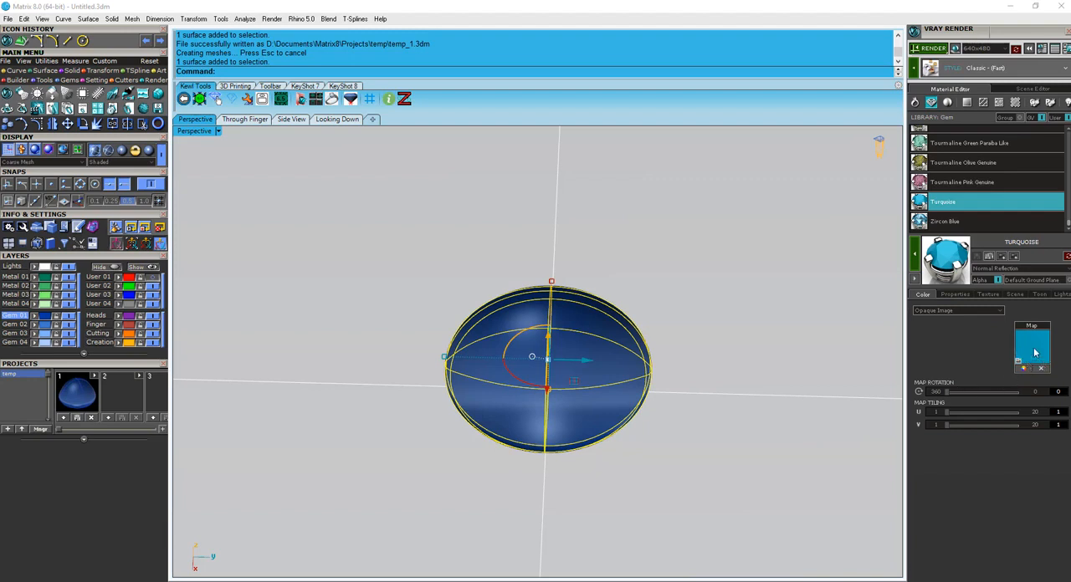
{"action": "mouse_move", "coordinate": [1020, 372]}
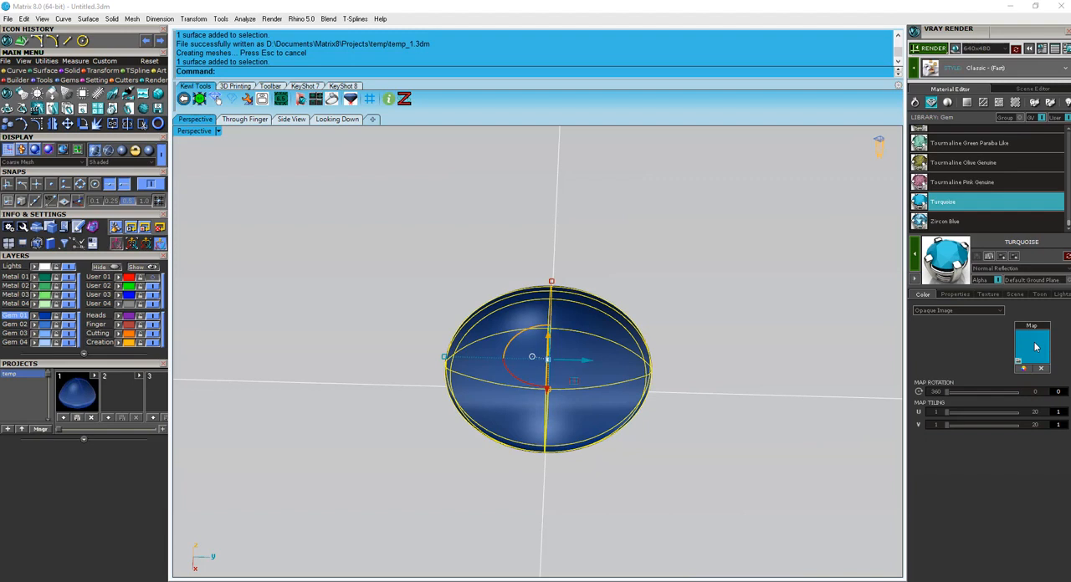
{"action": "left_click", "coordinate": [1033, 347]}
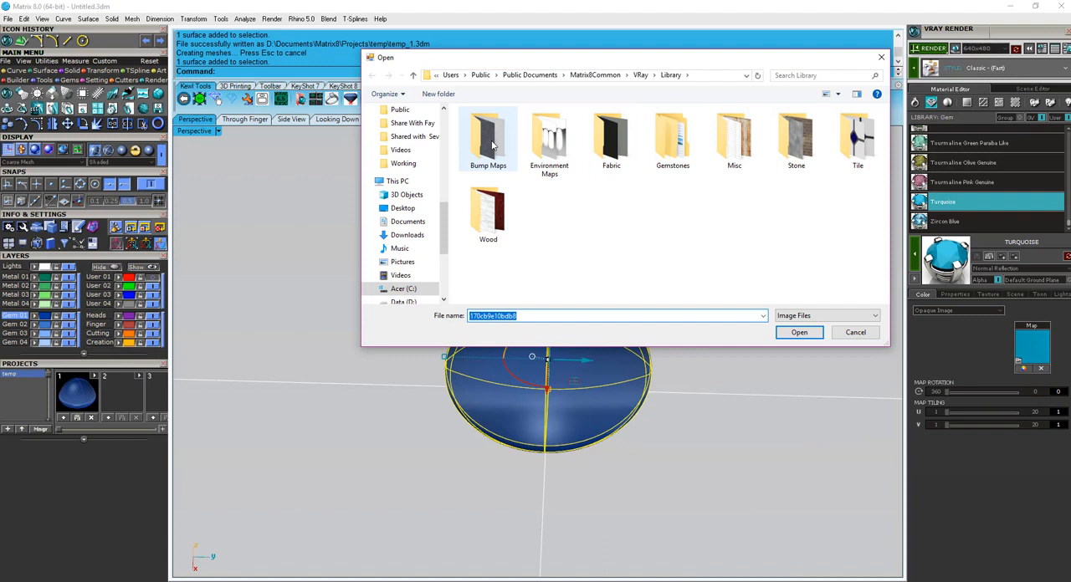
{"action": "mouse_move", "coordinate": [603, 203]}
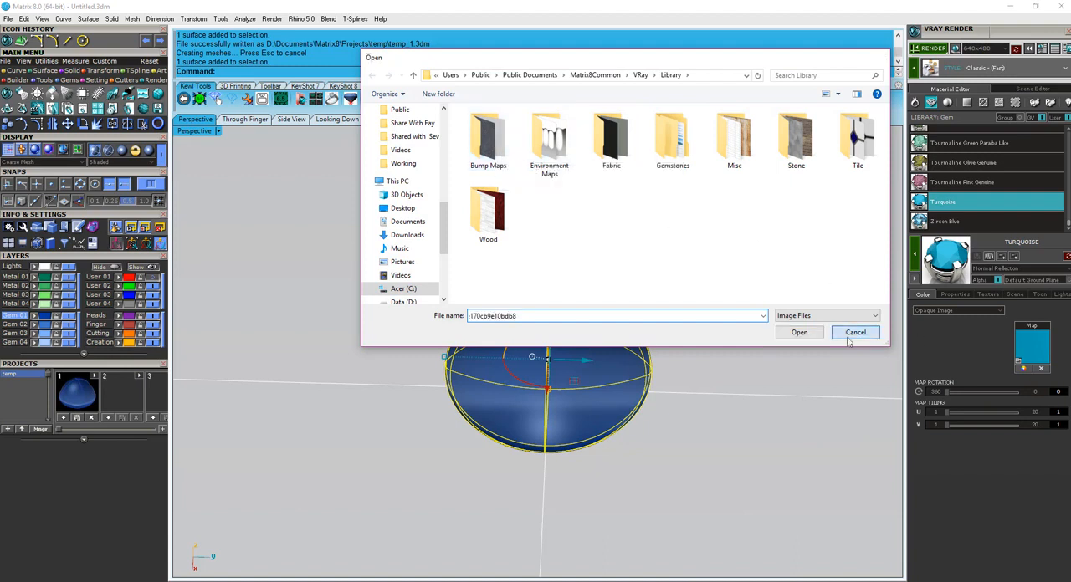
{"action": "left_click", "coordinate": [855, 332]}
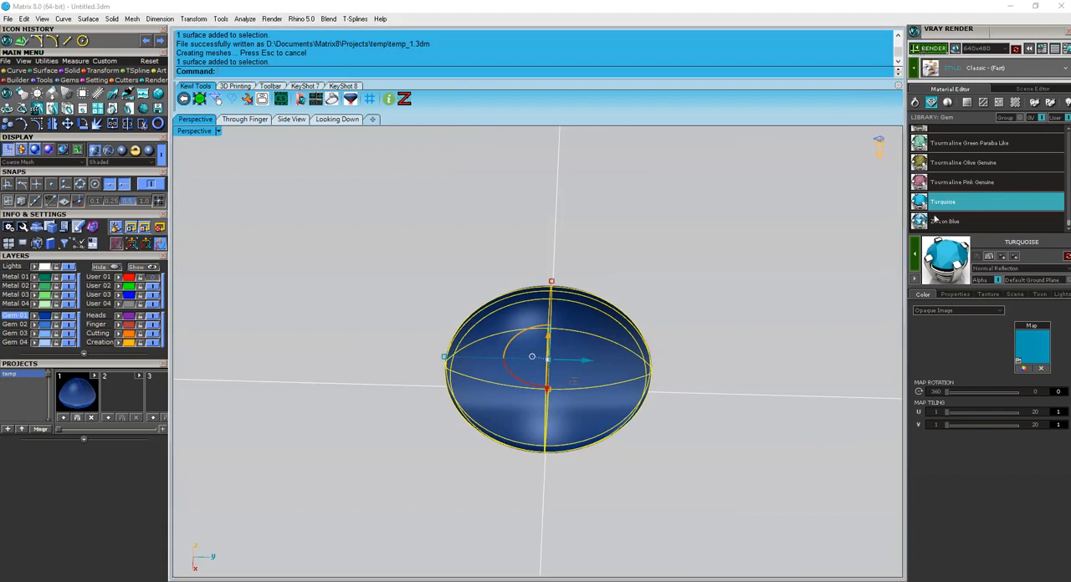
- Apply Turquoise to the cabochon, test-render it in V-Ray, and close the preview
{"action": "left_click", "coordinate": [920, 46]}
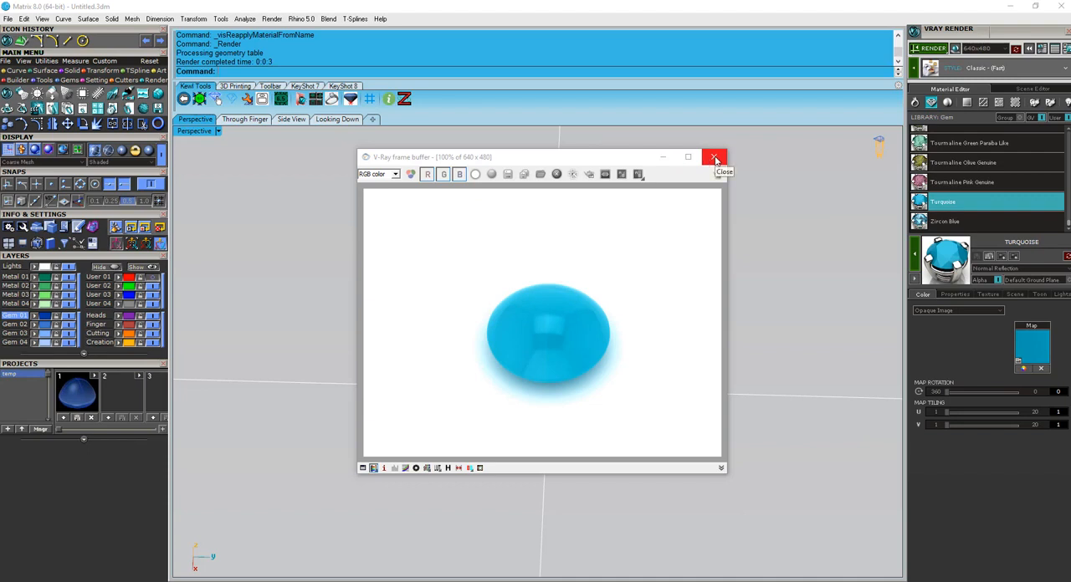
{"action": "left_click", "coordinate": [712, 157]}
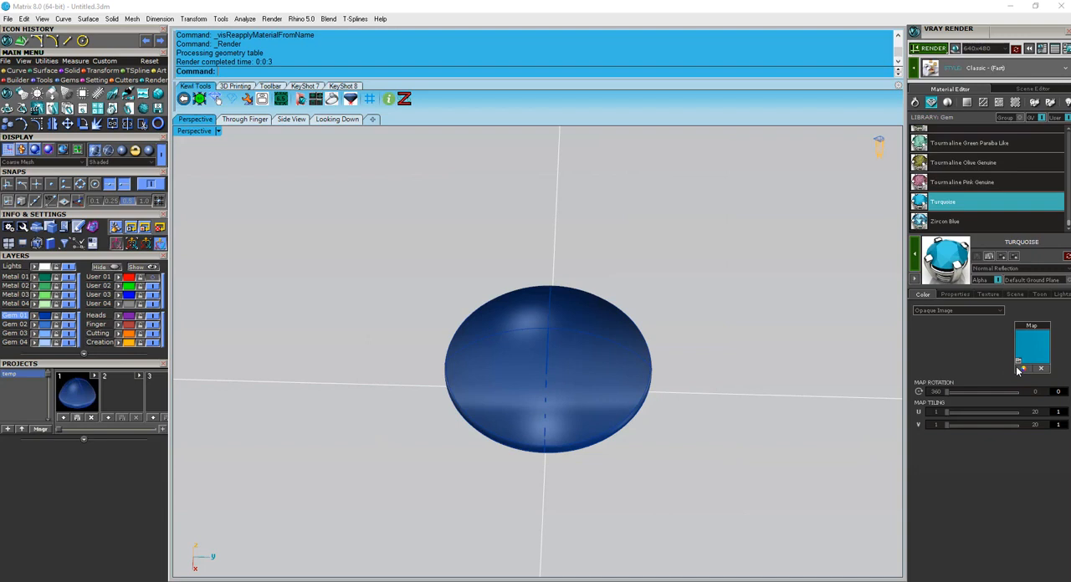
- Swap the Turquoise material's map for the rutilated quartz photo on the Desktop
{"action": "left_click", "coordinate": [1031, 349]}
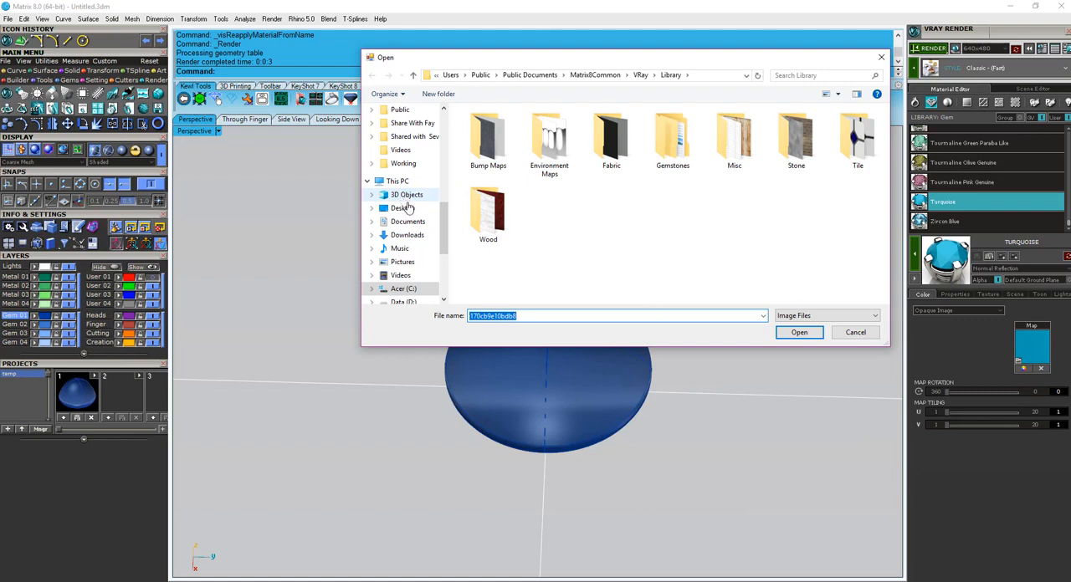
{"action": "left_click", "coordinate": [401, 208]}
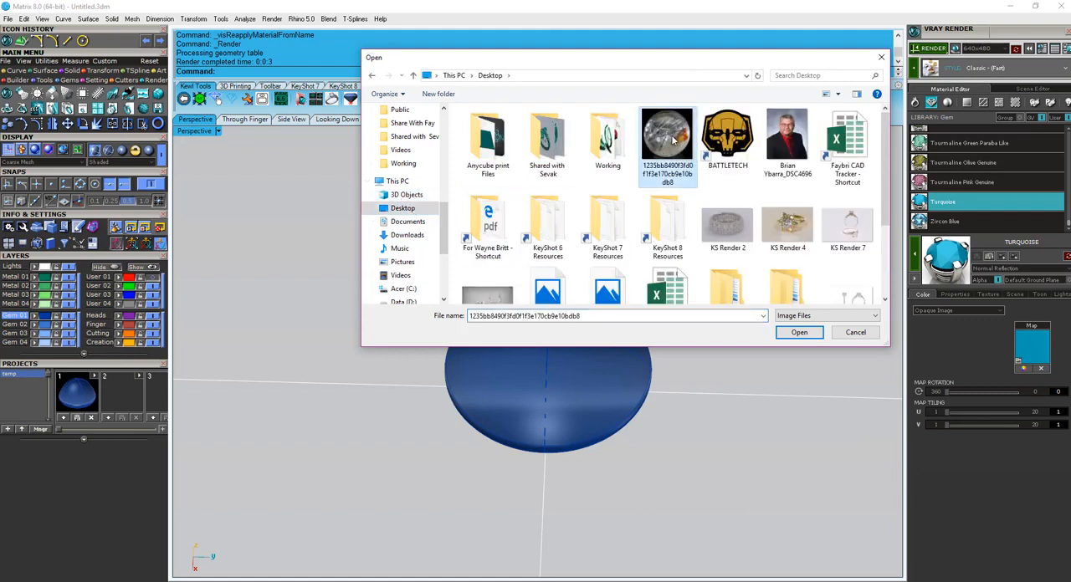
{"action": "left_click", "coordinate": [799, 332]}
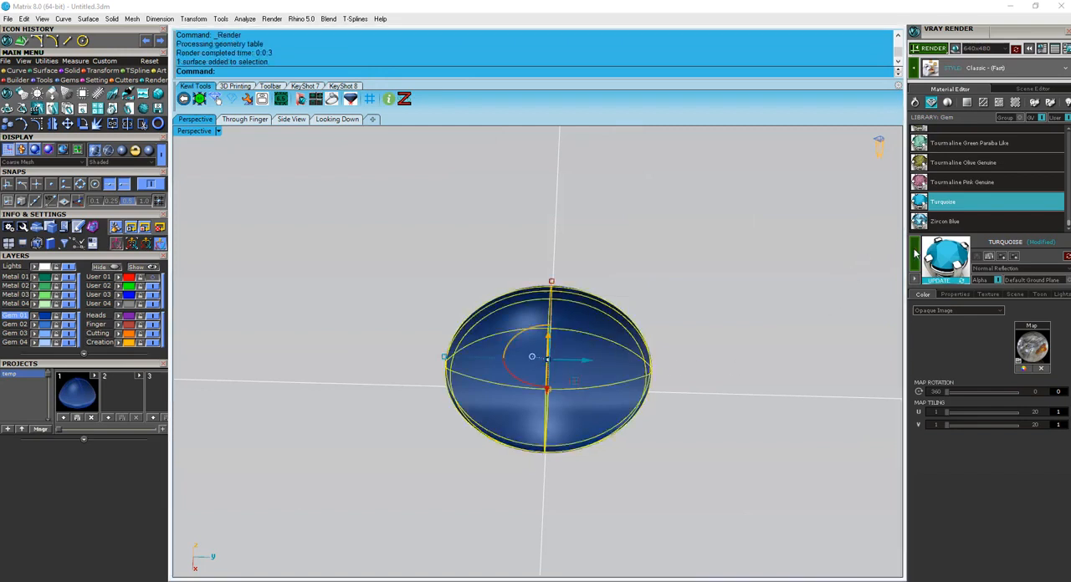
- Switch to the Looking Down view and render the quartz-textured gem in V-Ray
{"action": "left_click", "coordinate": [336, 119]}
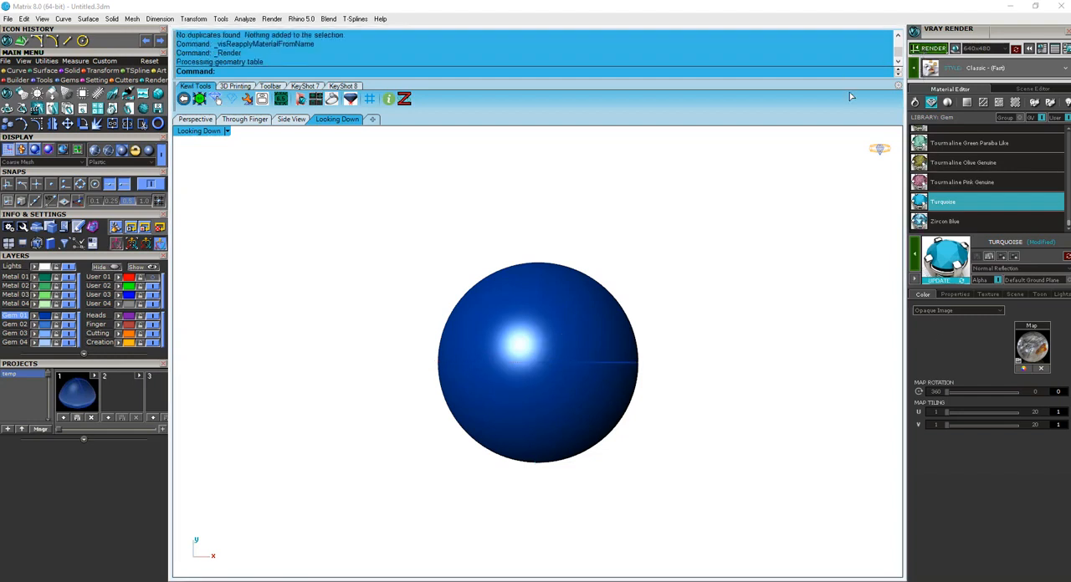
{"action": "left_click", "coordinate": [930, 47]}
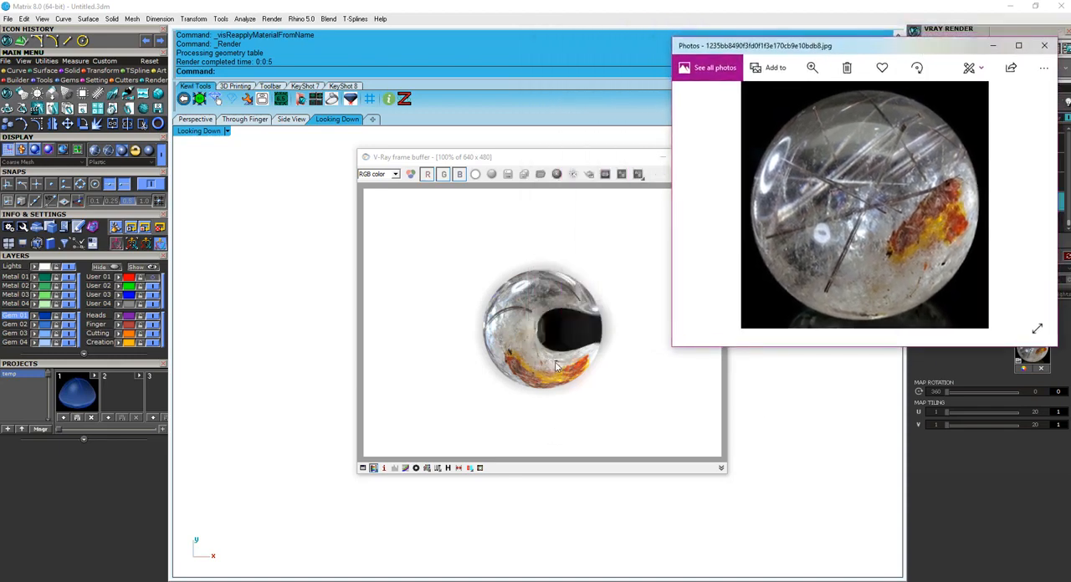
{"action": "mouse_move", "coordinate": [521, 347]}
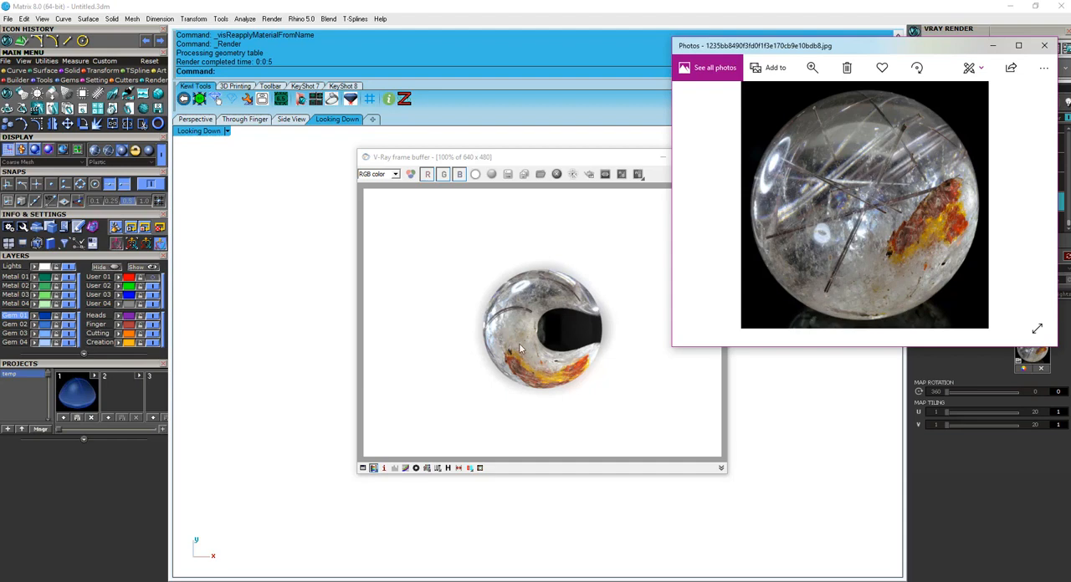
{"action": "mouse_move", "coordinate": [877, 198]}
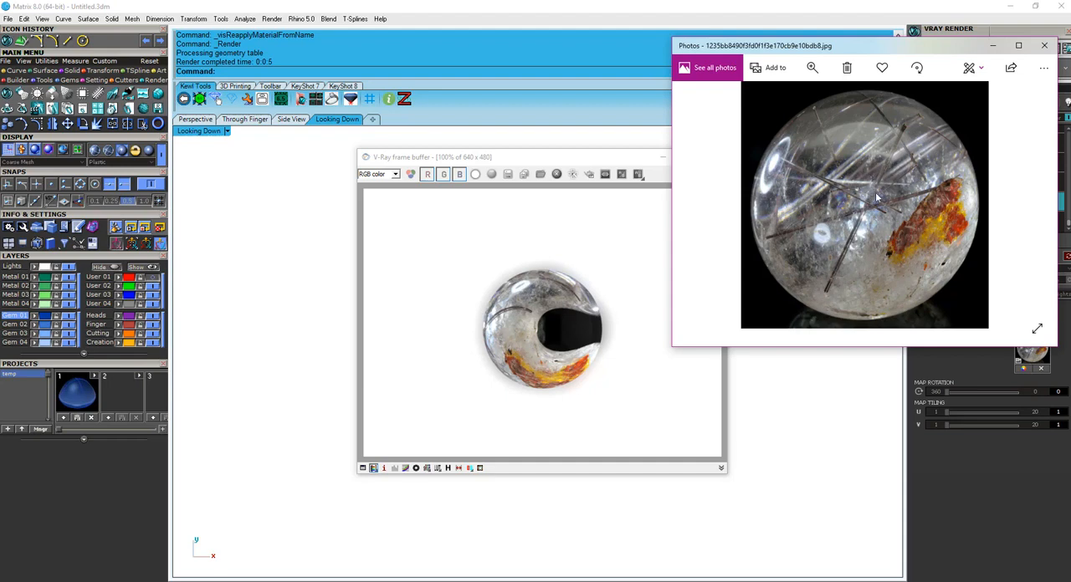
{"action": "mouse_move", "coordinate": [847, 176]}
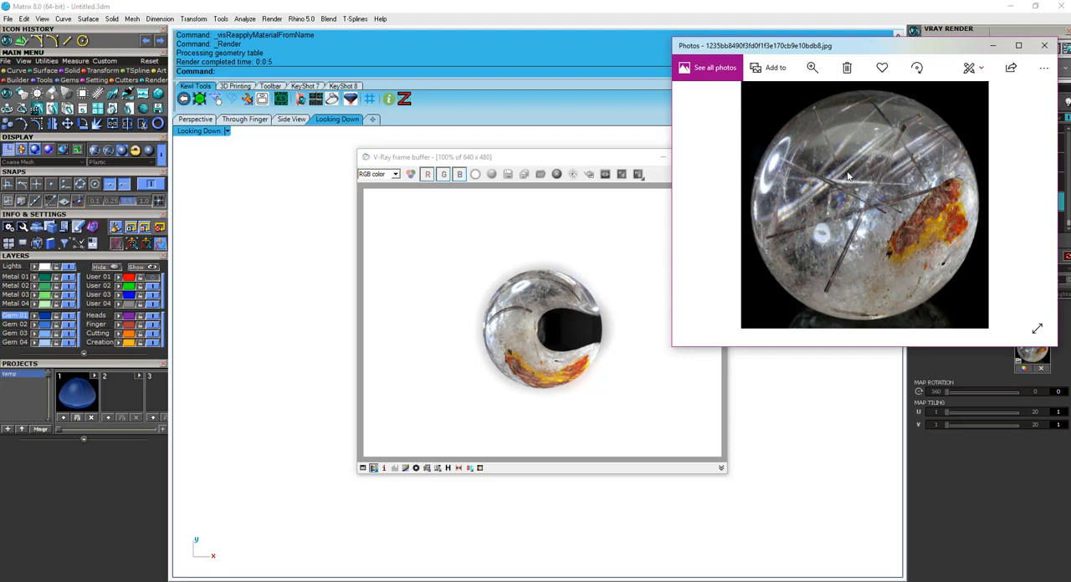
{"action": "mouse_move", "coordinate": [737, 325]}
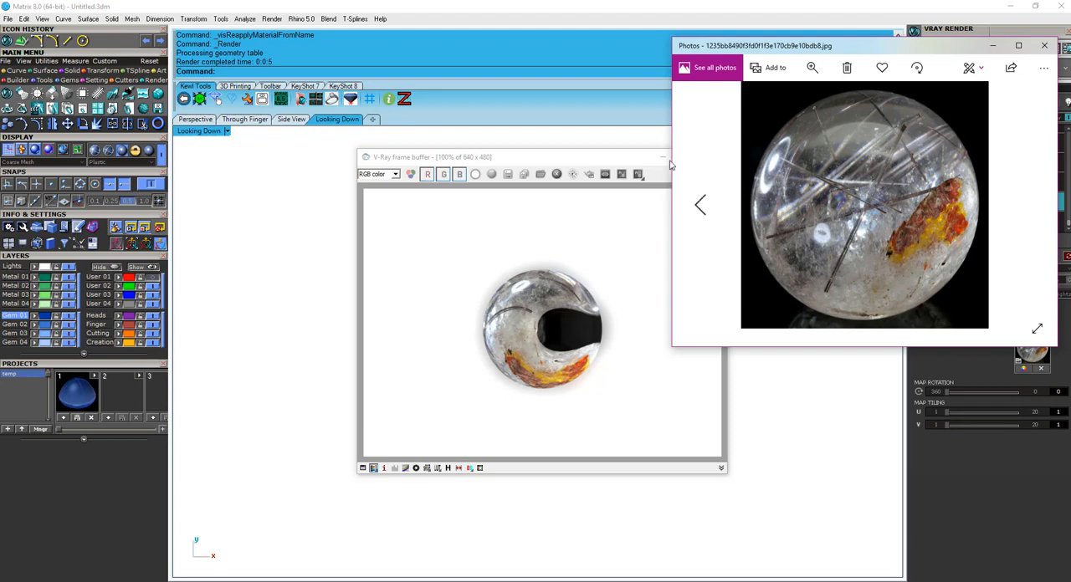
- Close the reference photo after comparing it against the quartz-textured render
{"action": "left_click", "coordinate": [1045, 45]}
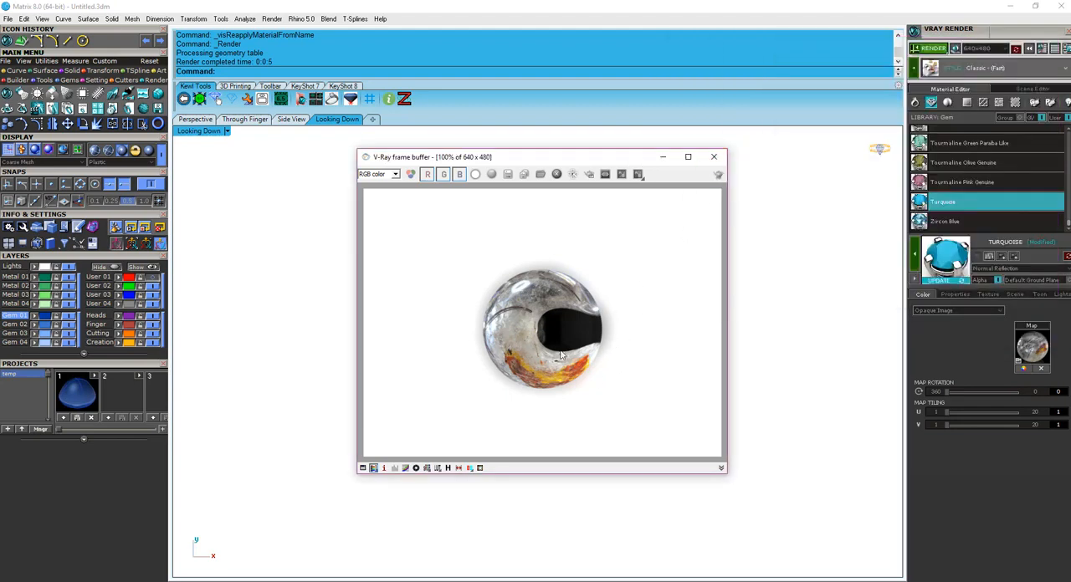
{"action": "mouse_move", "coordinate": [714, 157]}
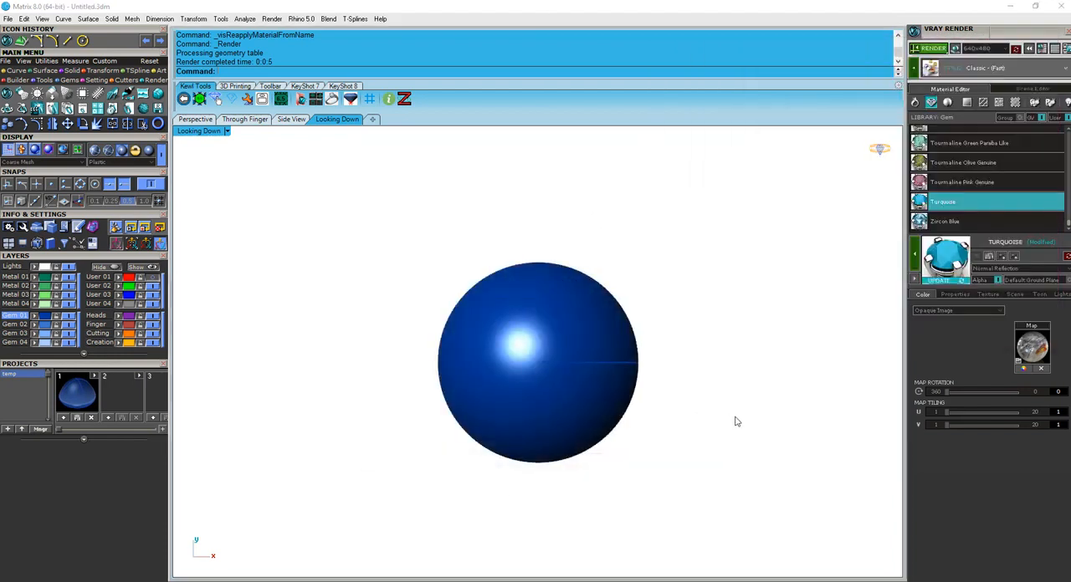
{"action": "mouse_move", "coordinate": [538, 315]}
{"action": "type", "text": "Apply"}
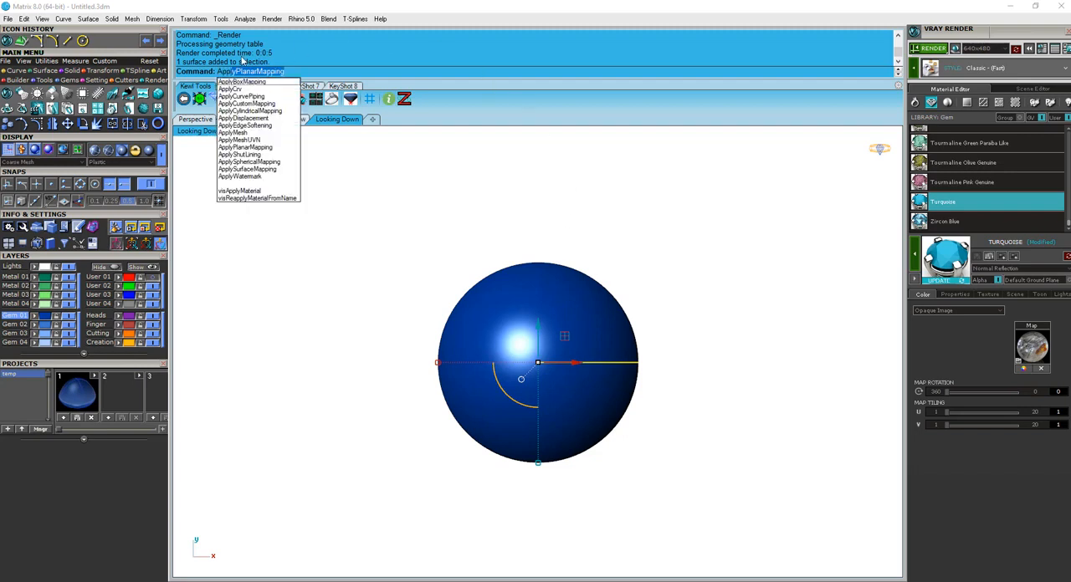
{"action": "mouse_move", "coordinate": [246, 147]}
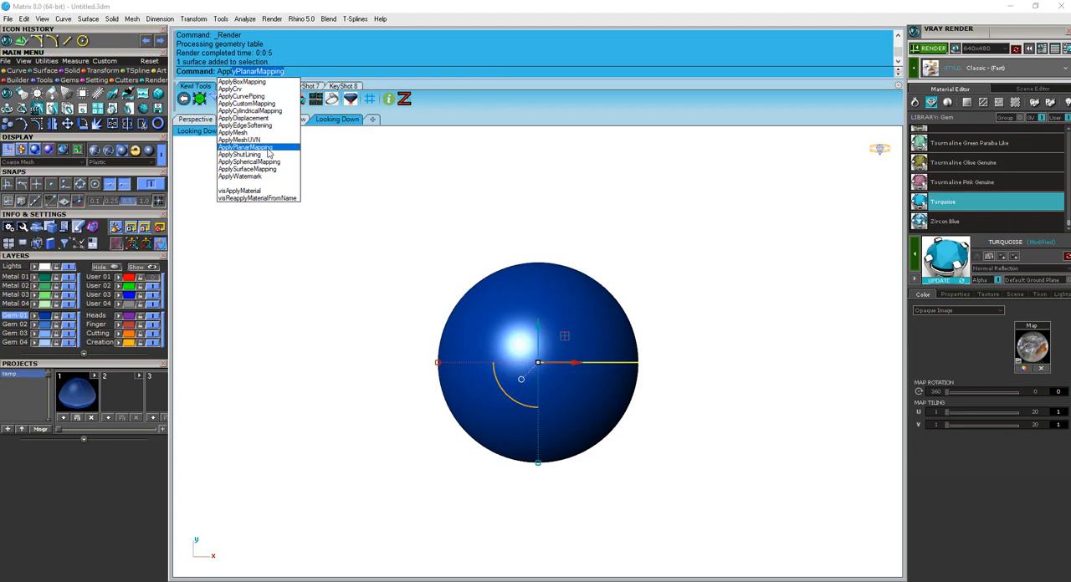
- Run ApplyPlanarMapping on the gem in the Looking Down view with BoundingBox plane options
{"action": "left_click", "coordinate": [245, 147]}
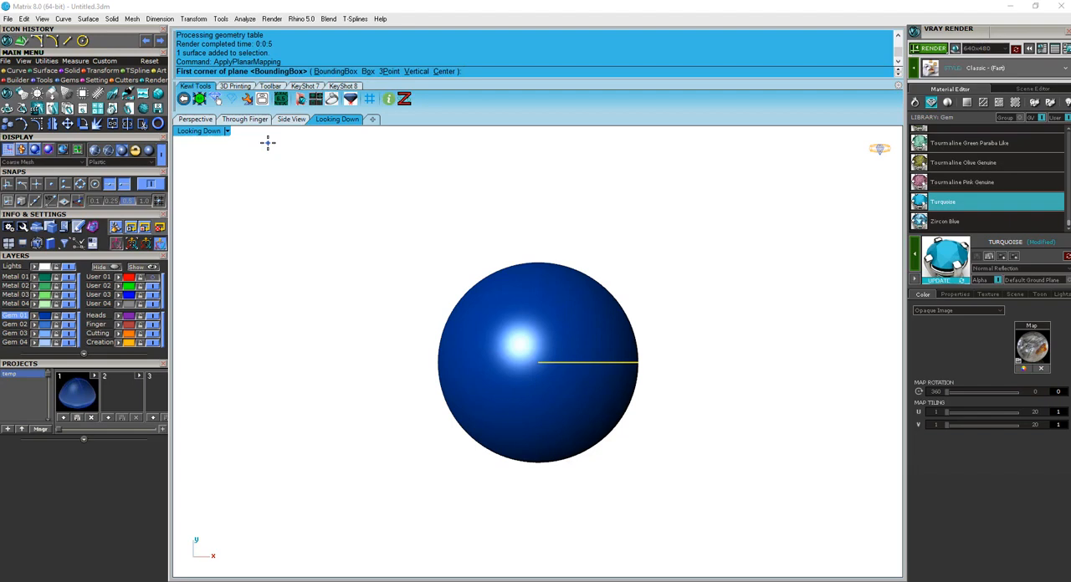
{"action": "mouse_move", "coordinate": [374, 81]}
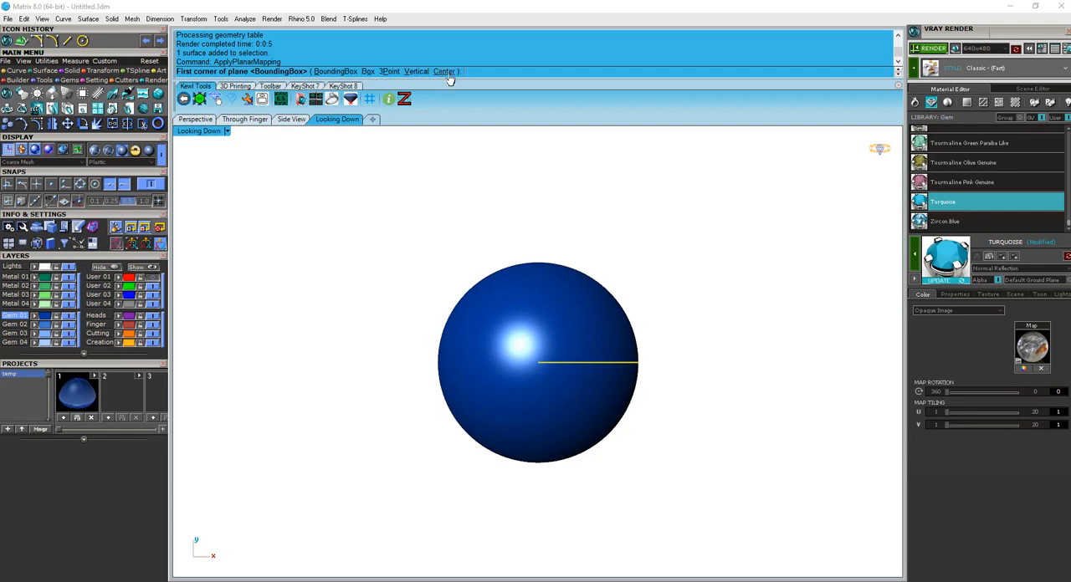
{"action": "left_click", "coordinate": [444, 70]}
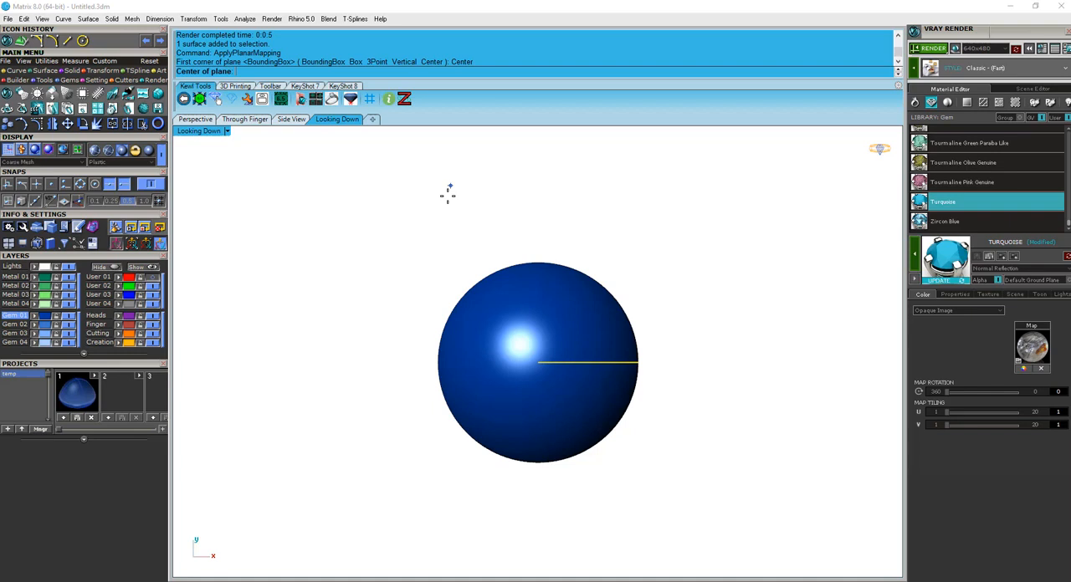
{"action": "mouse_move", "coordinate": [450, 192]}
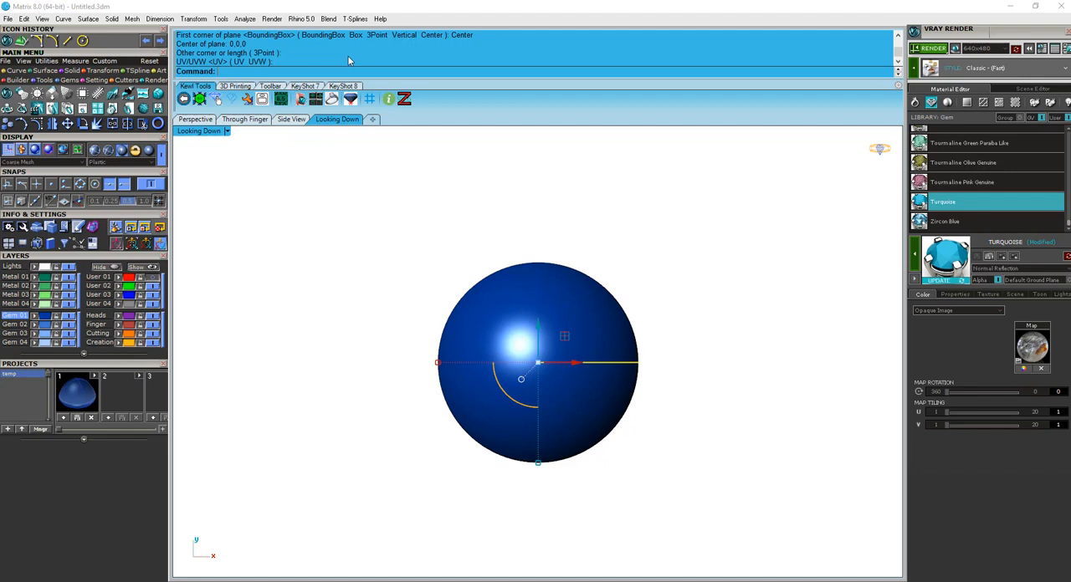
{"action": "mouse_move", "coordinate": [606, 35]}
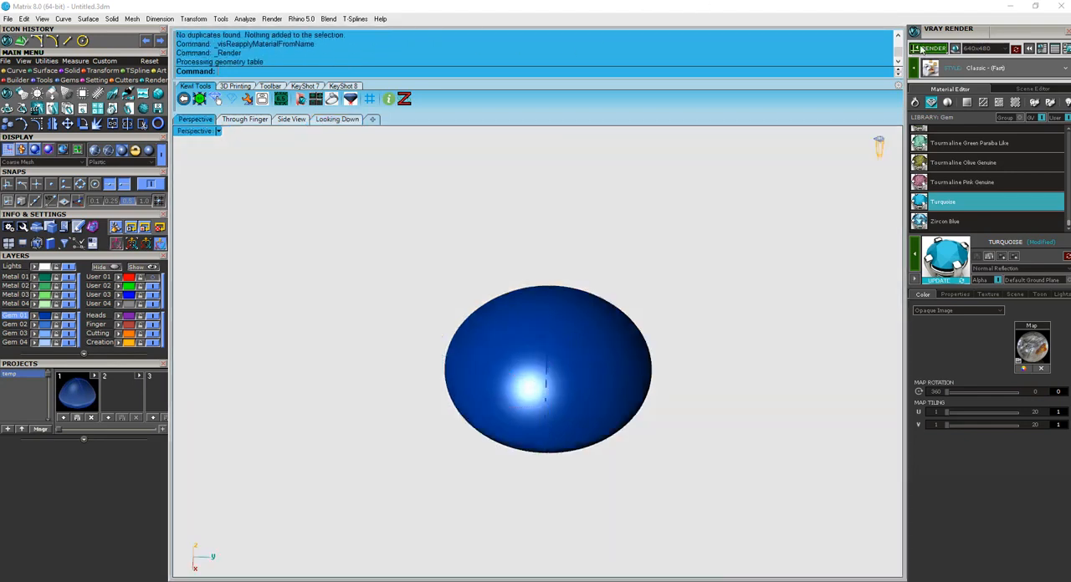
- Render the planar-mapped gem in V-Ray, then return to the Looking Down view
{"action": "left_click", "coordinate": [917, 44]}
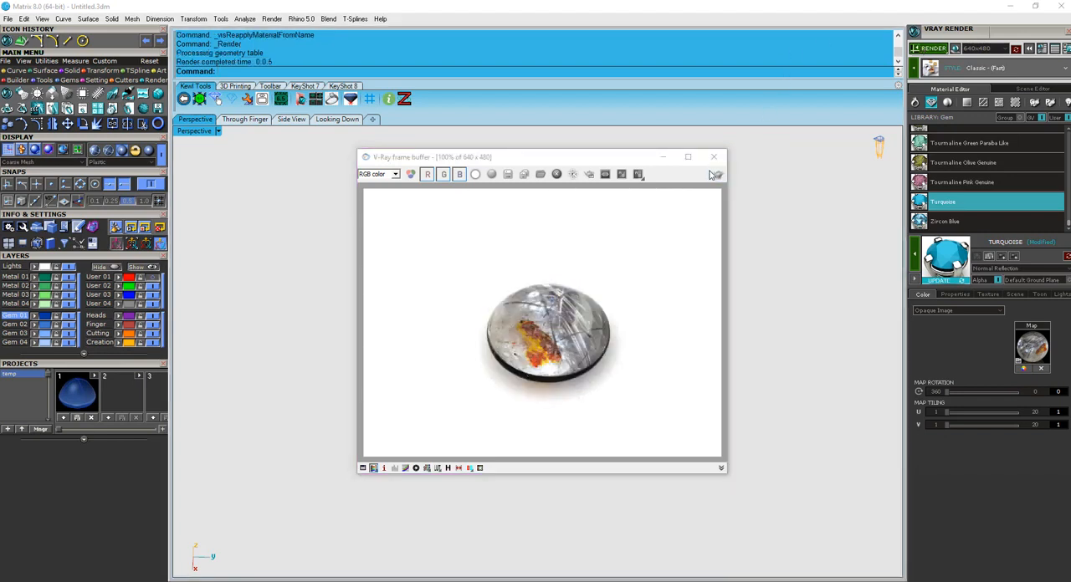
{"action": "mouse_move", "coordinate": [713, 158]}
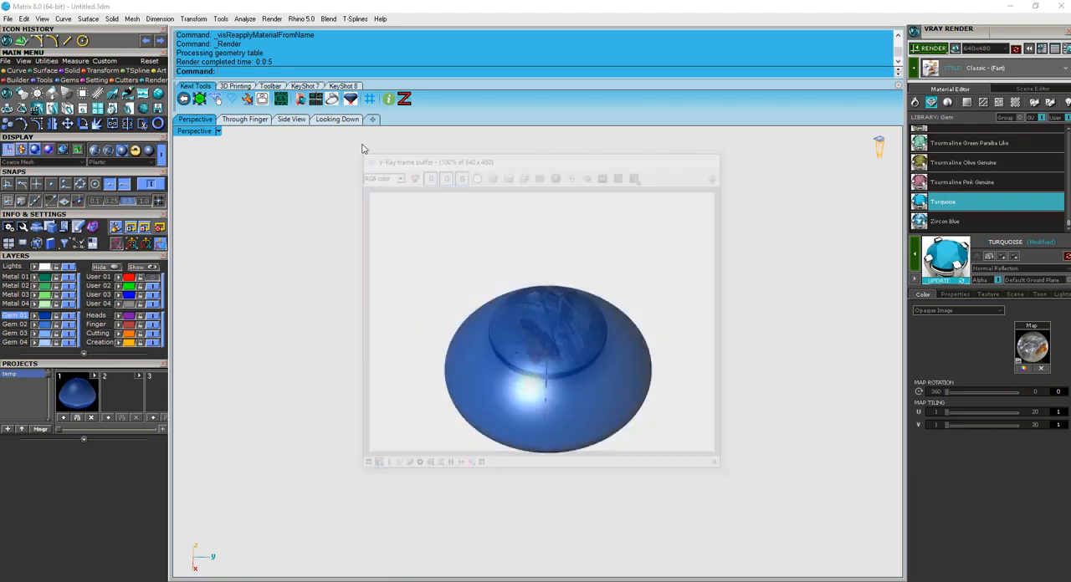
{"action": "left_click", "coordinate": [337, 118]}
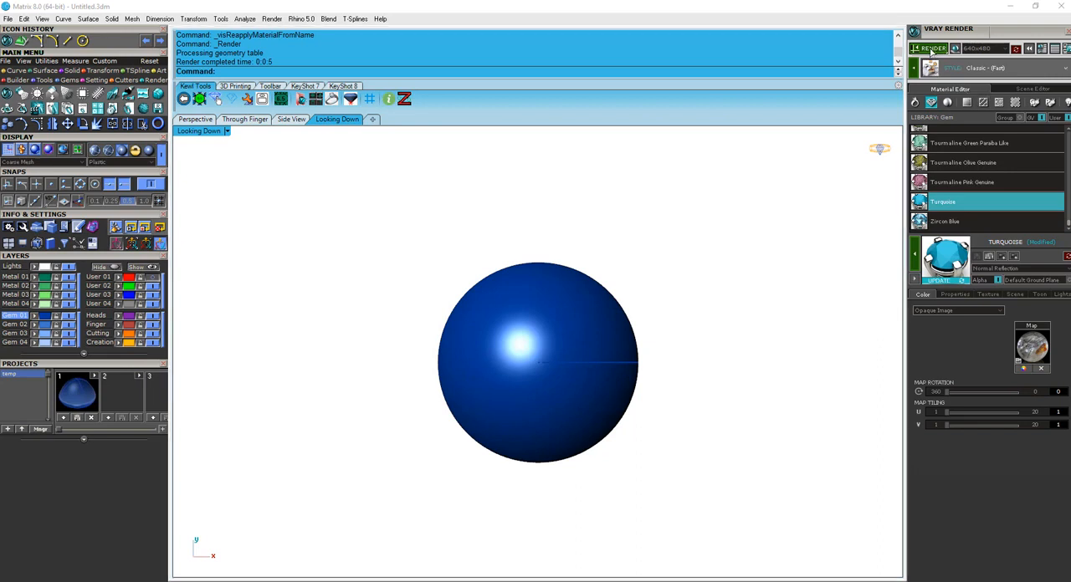
- Render the gem in V-Ray from the Looking Down view
{"action": "left_click", "coordinate": [928, 46]}
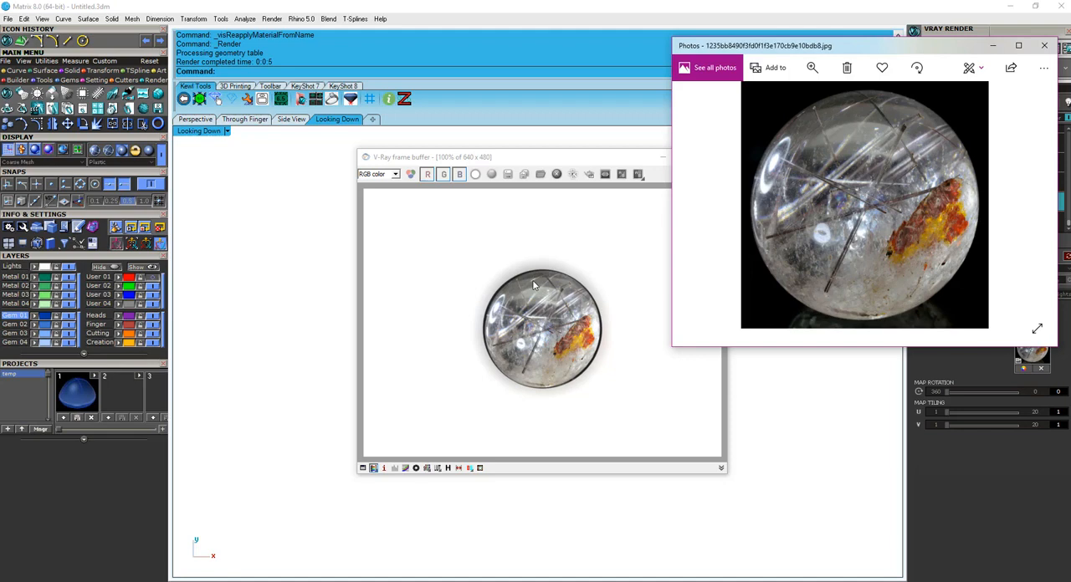
{"action": "mouse_move", "coordinate": [507, 284]}
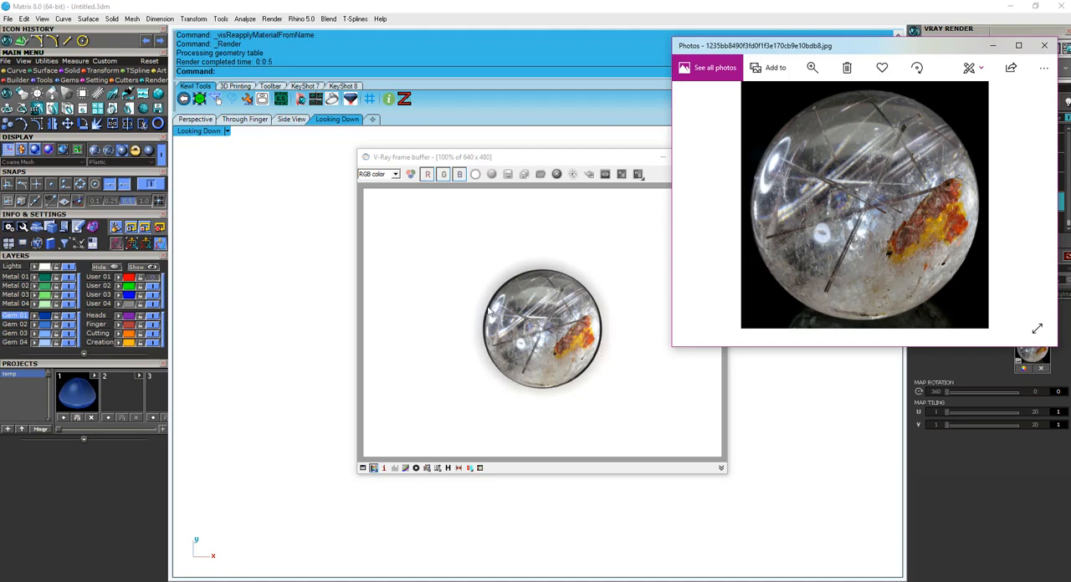
{"action": "mouse_move", "coordinate": [738, 171]}
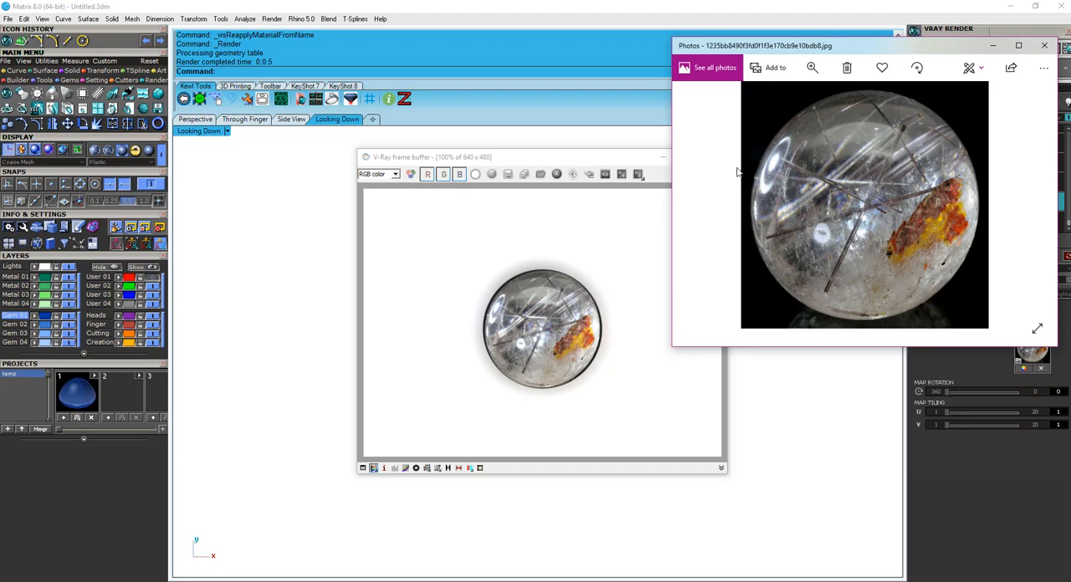
{"action": "mouse_move", "coordinate": [795, 107]}
{"action": "type", "text": "Map"}
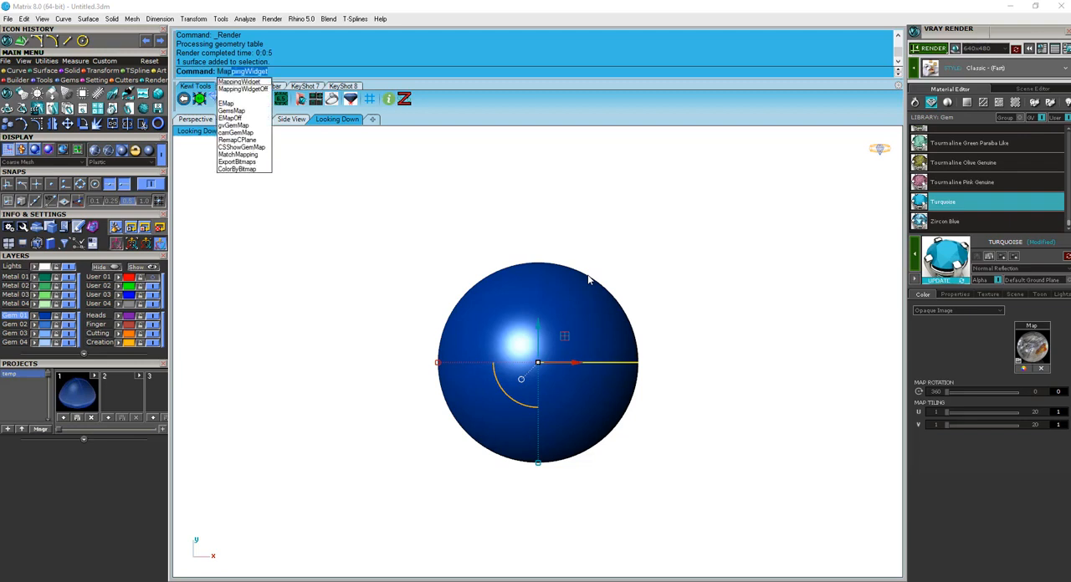
{"action": "mouse_move", "coordinate": [234, 84]}
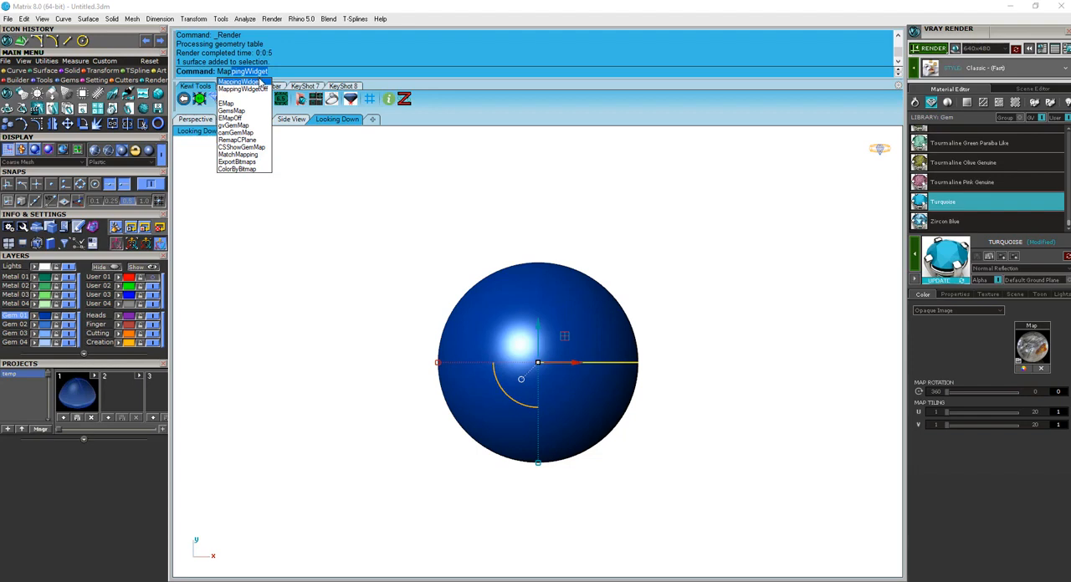
{"action": "mouse_move", "coordinate": [247, 89]}
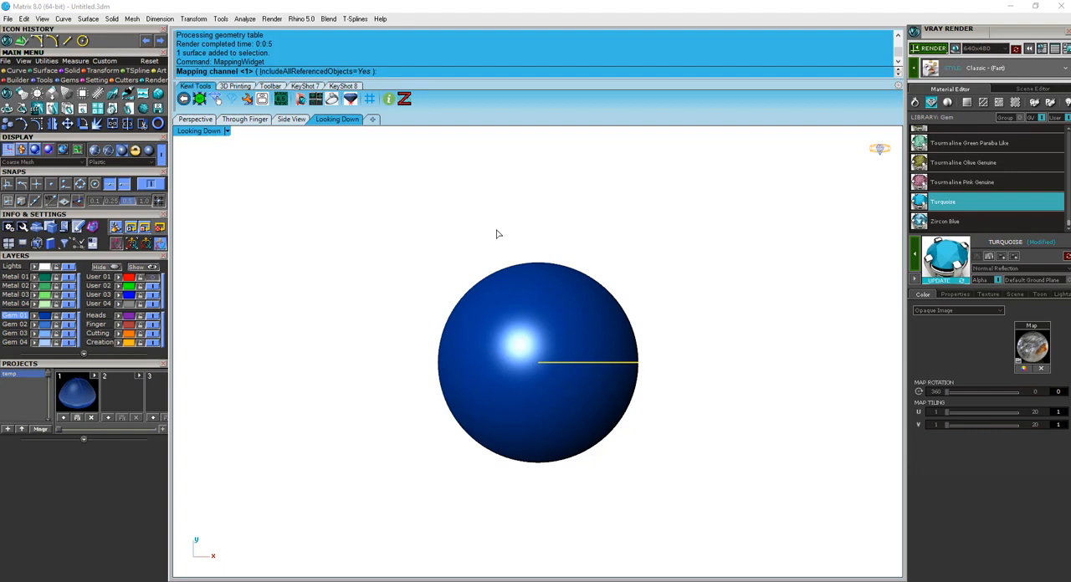
{"action": "mouse_move", "coordinate": [455, 258]}
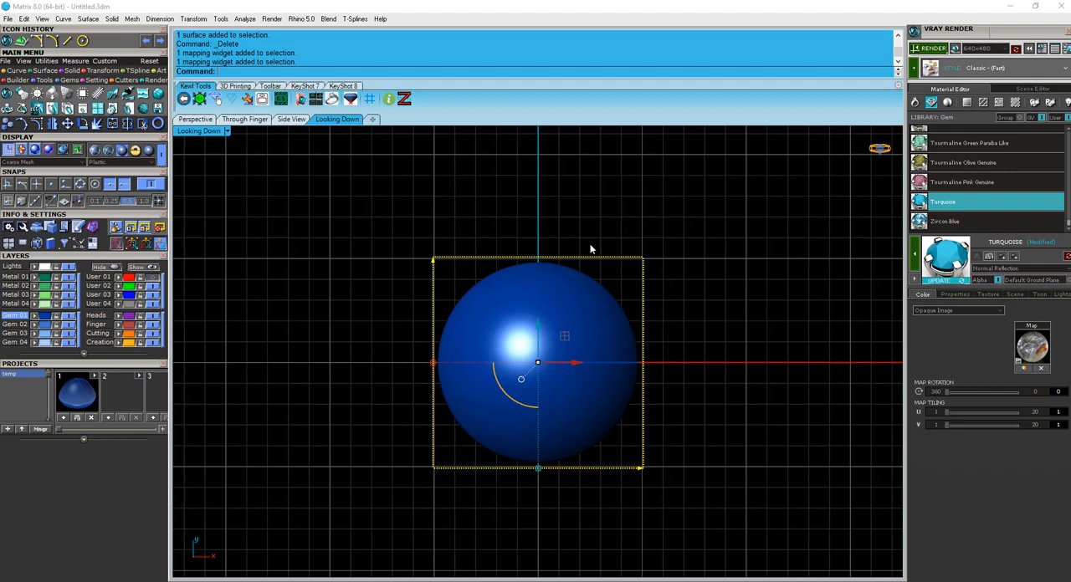
{"action": "mouse_move", "coordinate": [592, 276]}
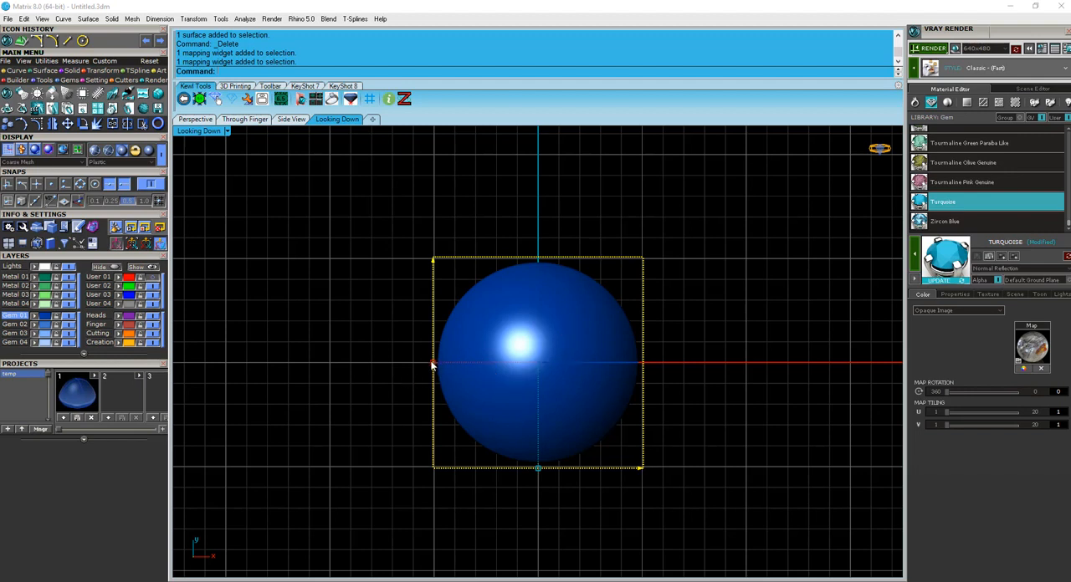
- Drag a mapping widget corner outward so the plane extends past the gem's edges
{"action": "left_click_drag", "start_coordinate": [433, 364], "coordinate": [425, 367]}
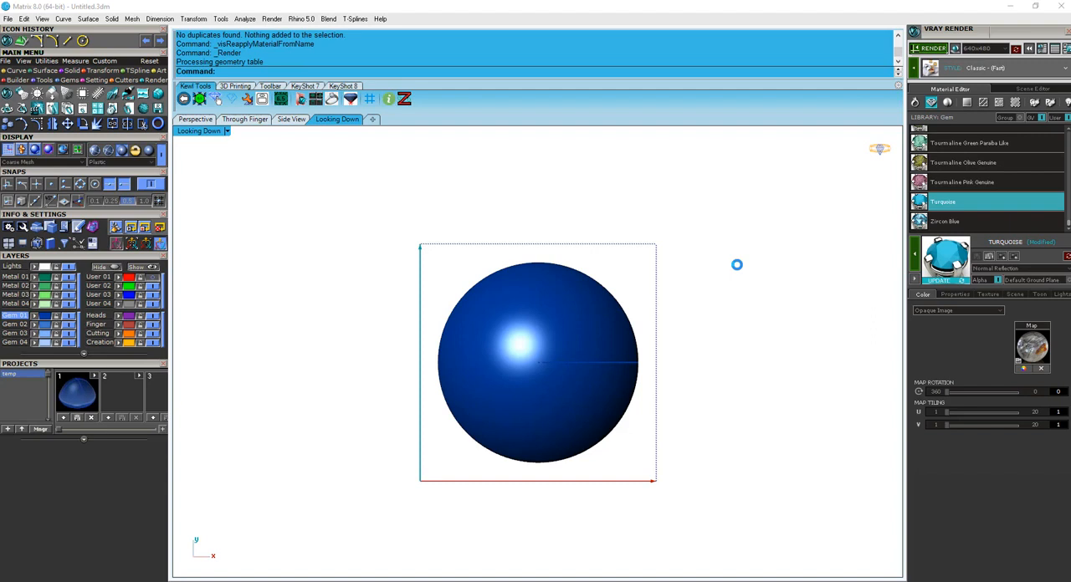
- Render the gem with the resized quartz mapping in V-Ray and close the result
{"action": "left_click", "coordinate": [928, 46]}
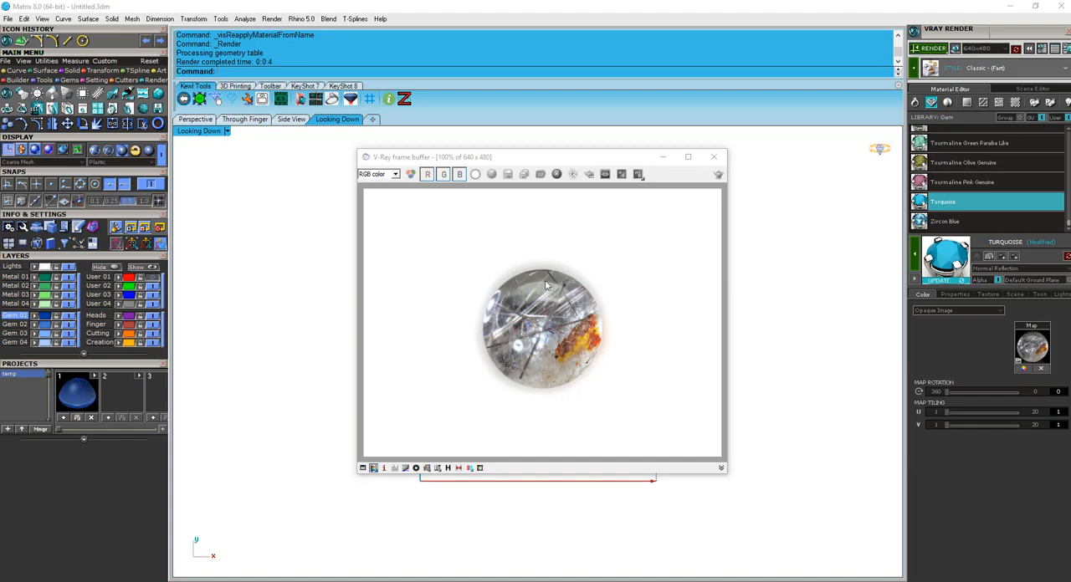
{"action": "mouse_move", "coordinate": [518, 301]}
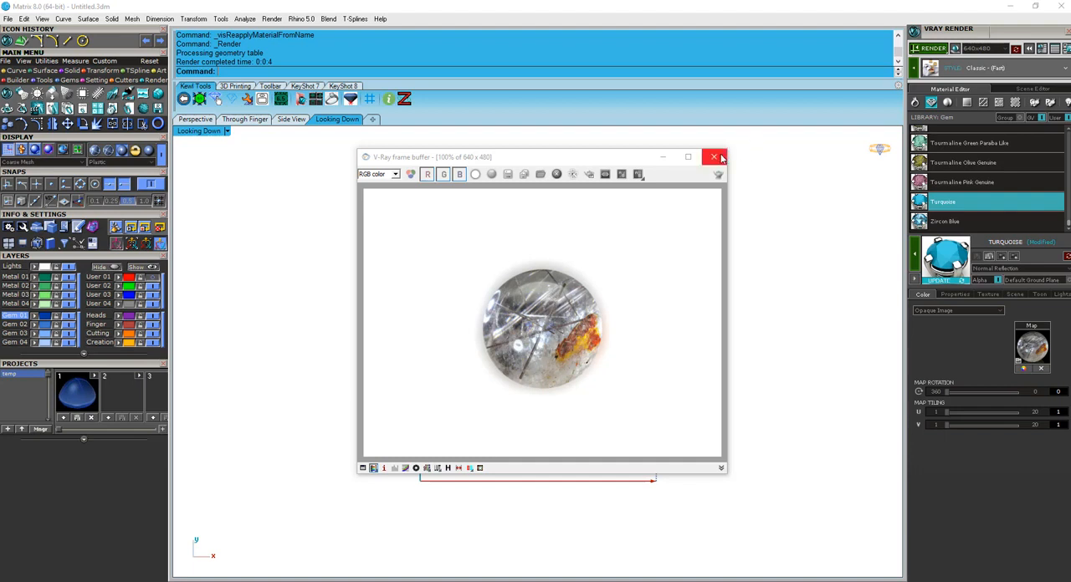
{"action": "left_click", "coordinate": [714, 157]}
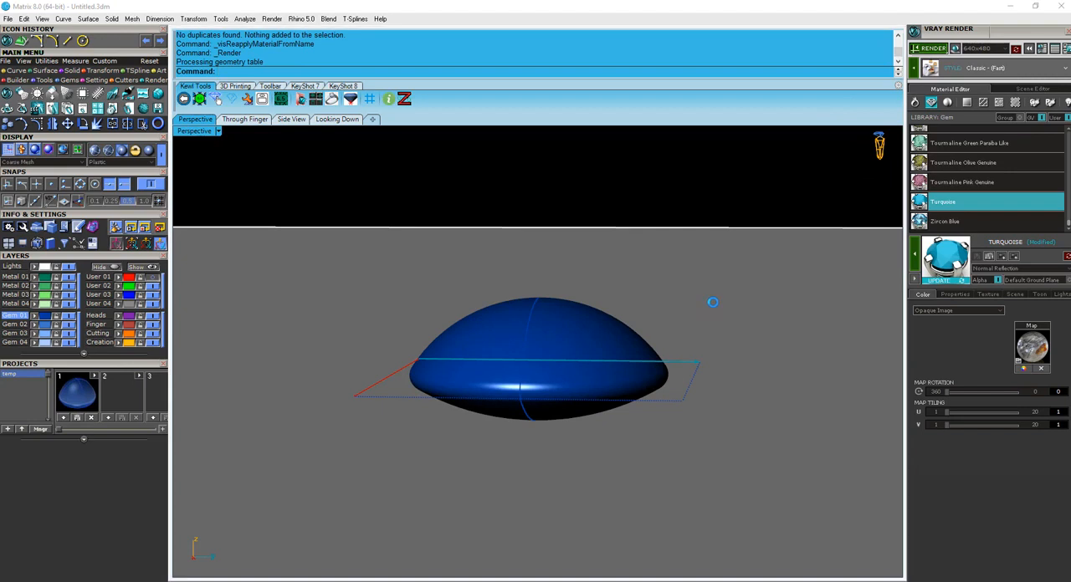
- Render the quartz-textured cabochon in perspective with V-Ray, then close the render window
{"action": "left_click", "coordinate": [924, 46]}
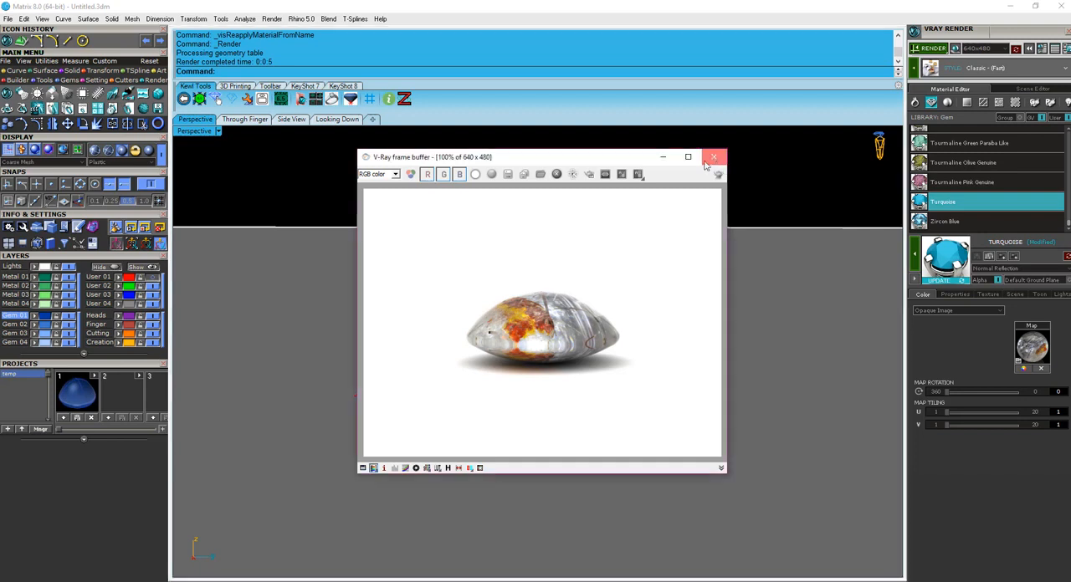
{"action": "left_click", "coordinate": [712, 157]}
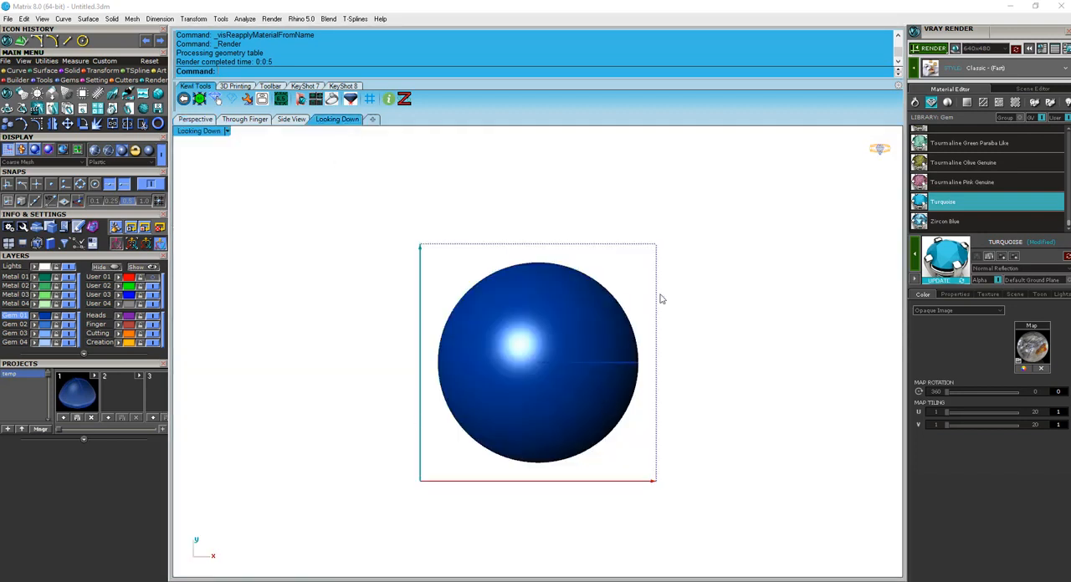
{"action": "mouse_move", "coordinate": [421, 413]}
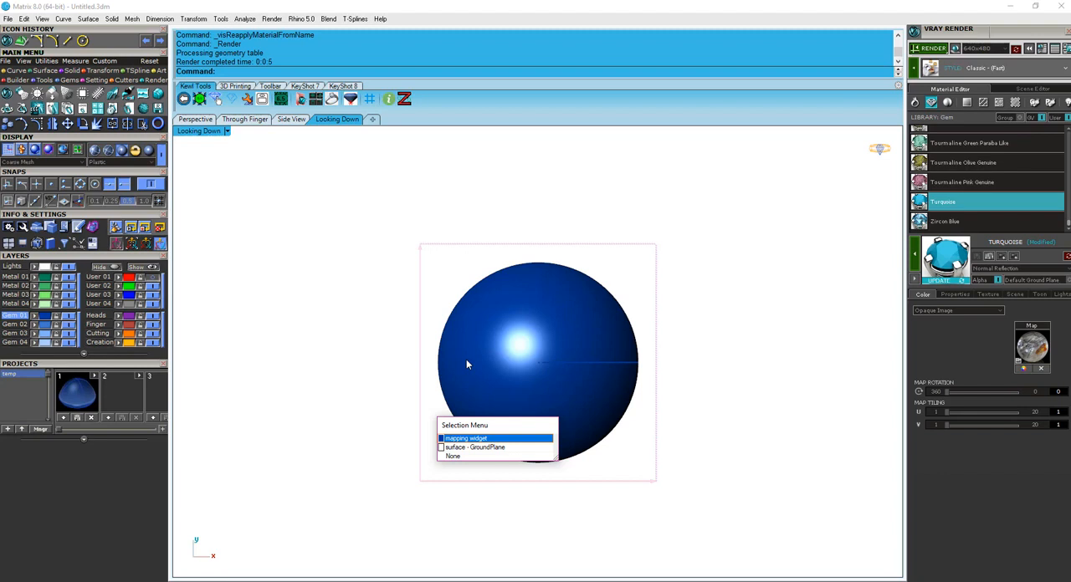
- Select 'mapping widget' from the overlapping objects in the Selection Menu
{"action": "left_click", "coordinate": [489, 438]}
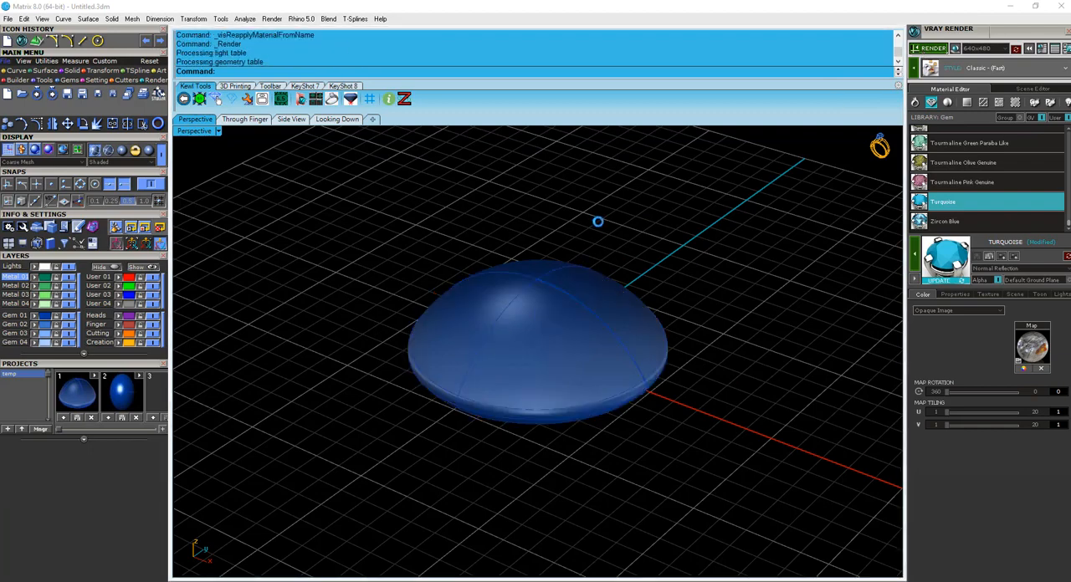
- Produce the final perspective V-Ray render of the rutilated quartz cabochon and close it
{"action": "left_click", "coordinate": [928, 48]}
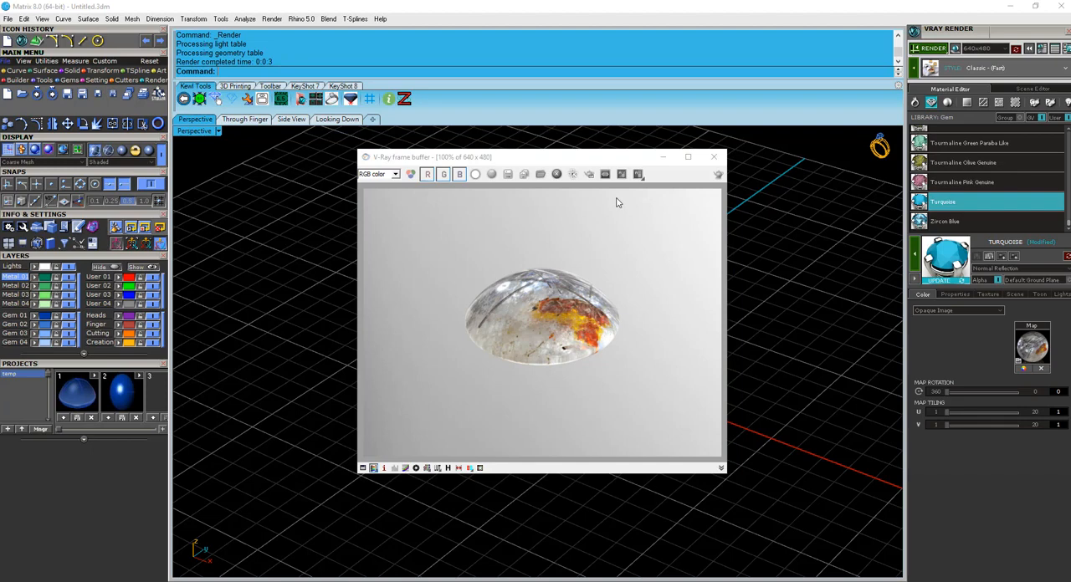
{"action": "mouse_move", "coordinate": [706, 143]}
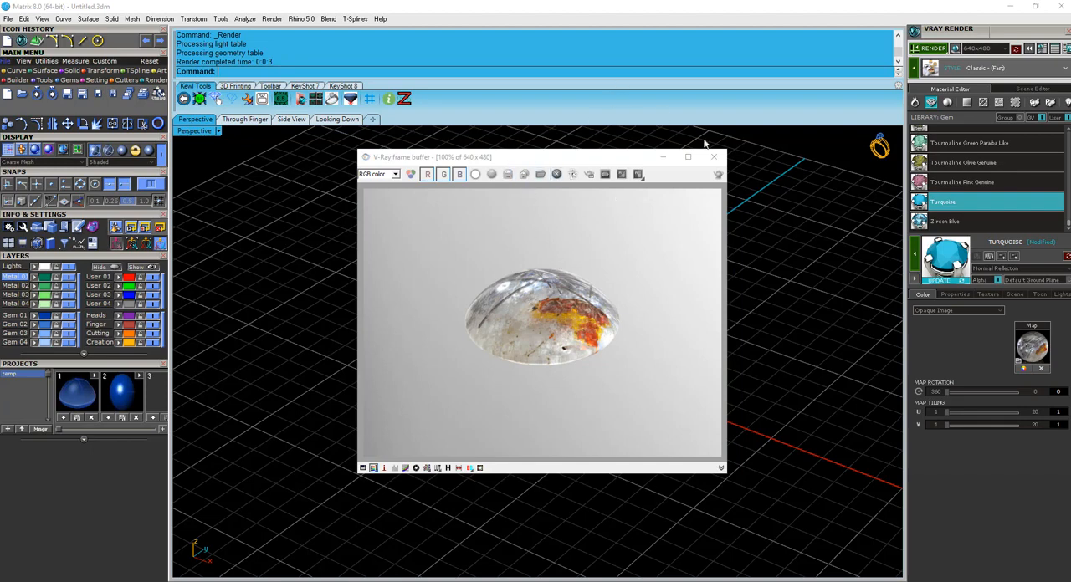
{"action": "left_click", "coordinate": [709, 157]}
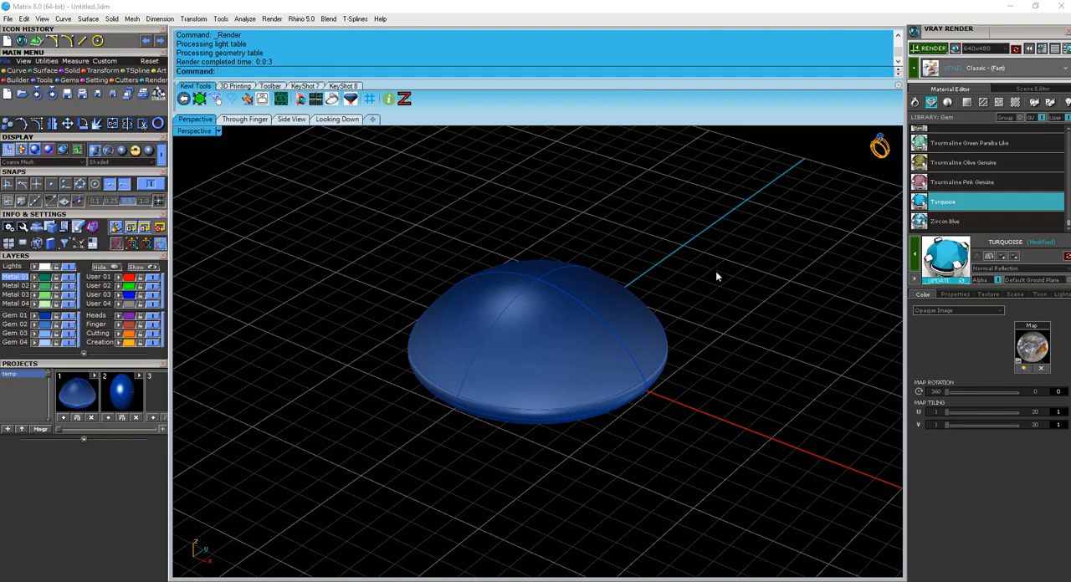
{"action": "mouse_move", "coordinate": [723, 289]}
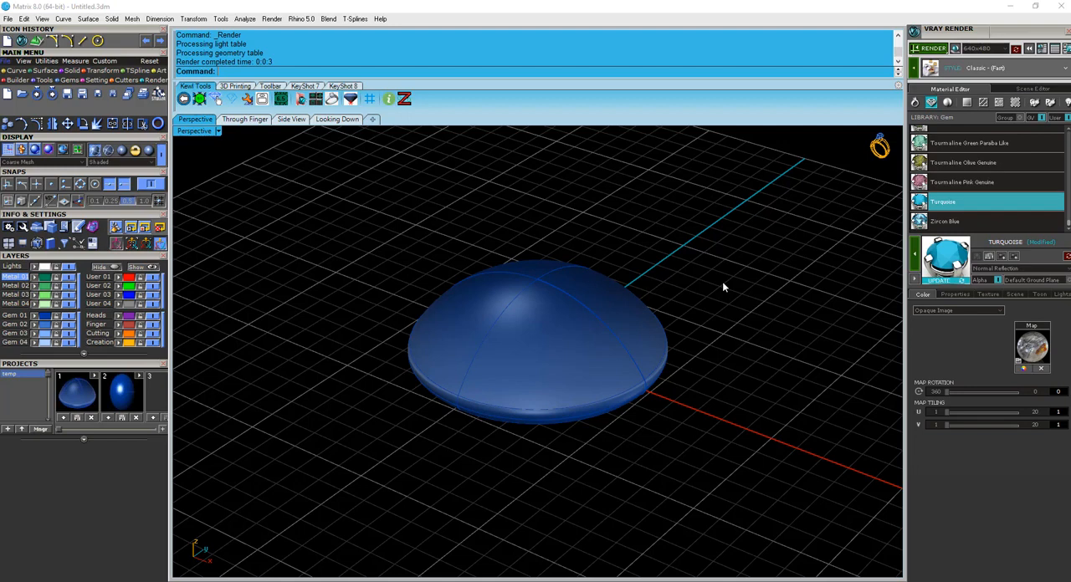
{"action": "mouse_move", "coordinate": [728, 268]}
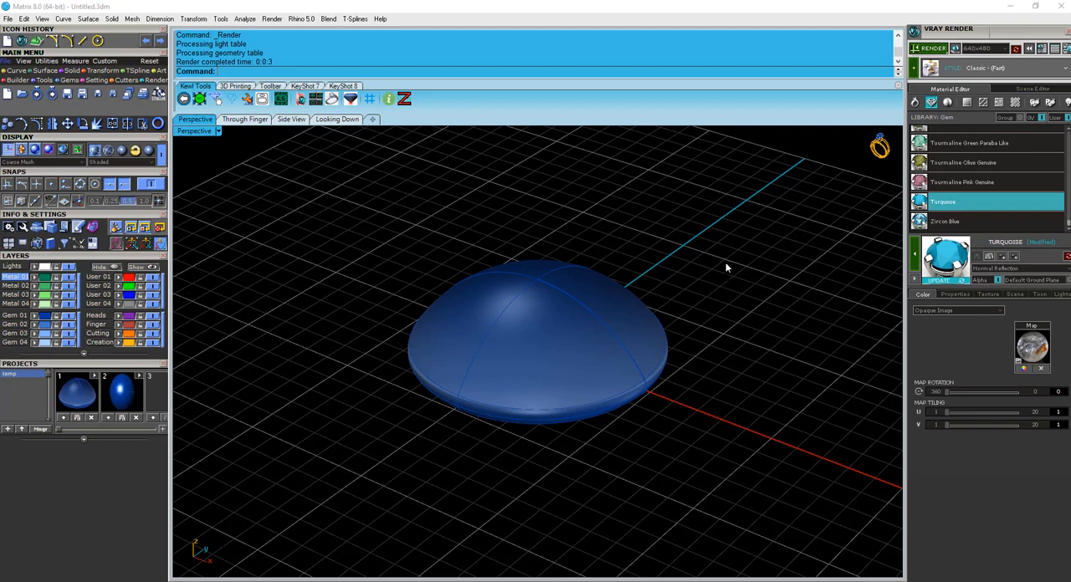
{"action": "mouse_move", "coordinate": [721, 266]}
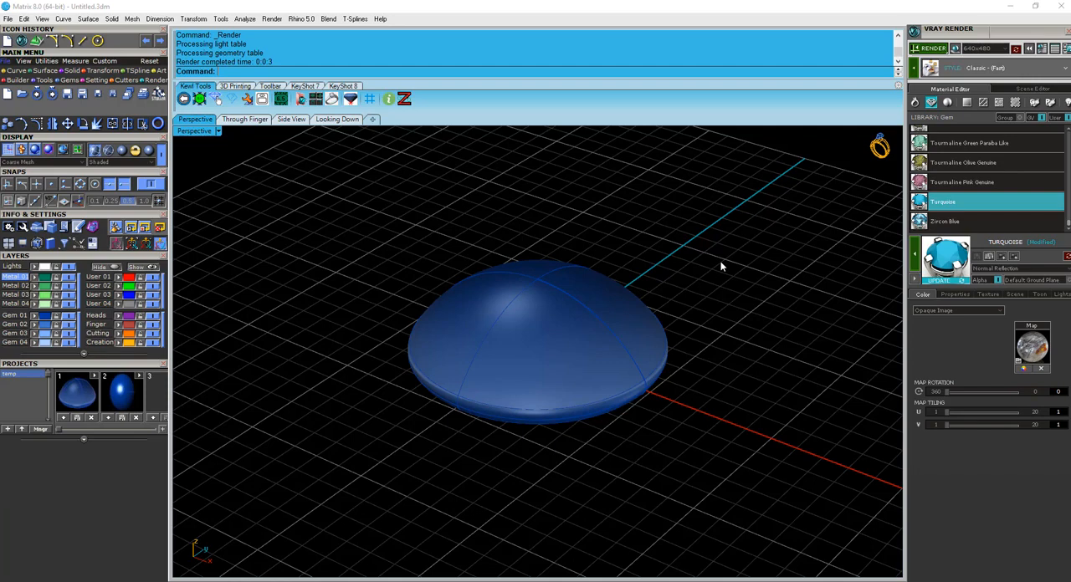